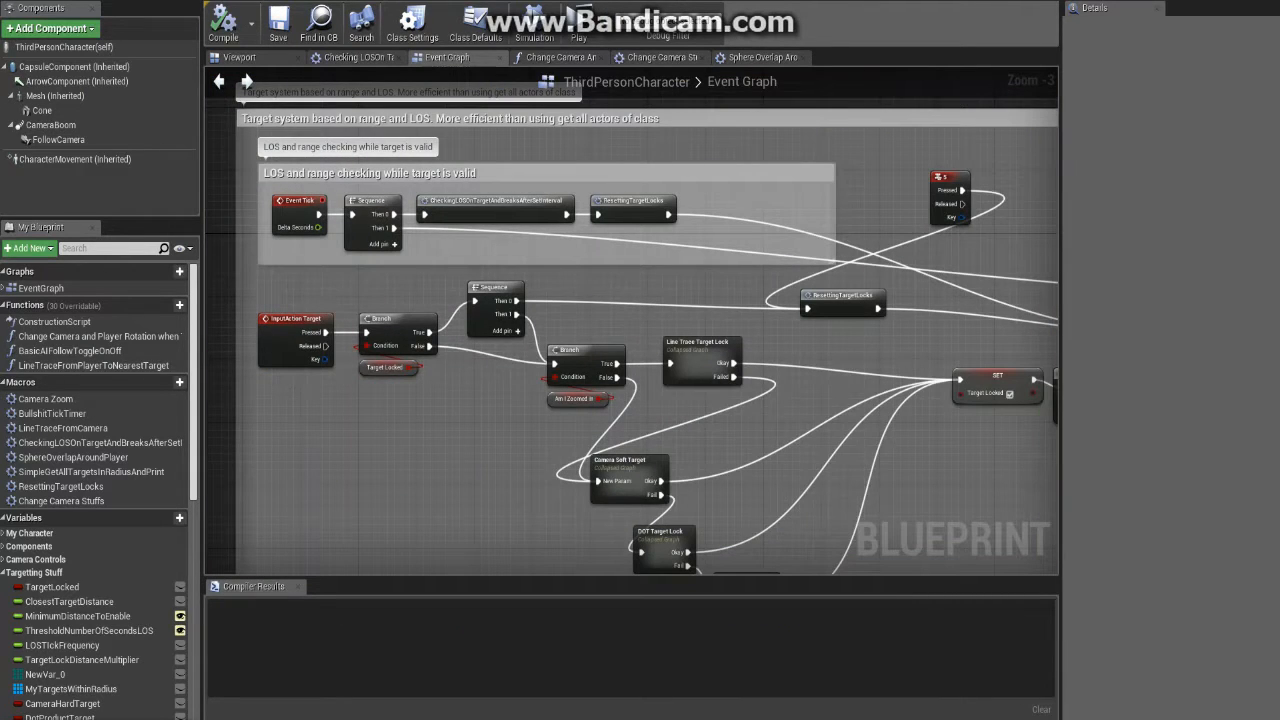
# - Open the CollapseGraph_0 node holding the character's targeting logic
pyautogui.scroll(-3)
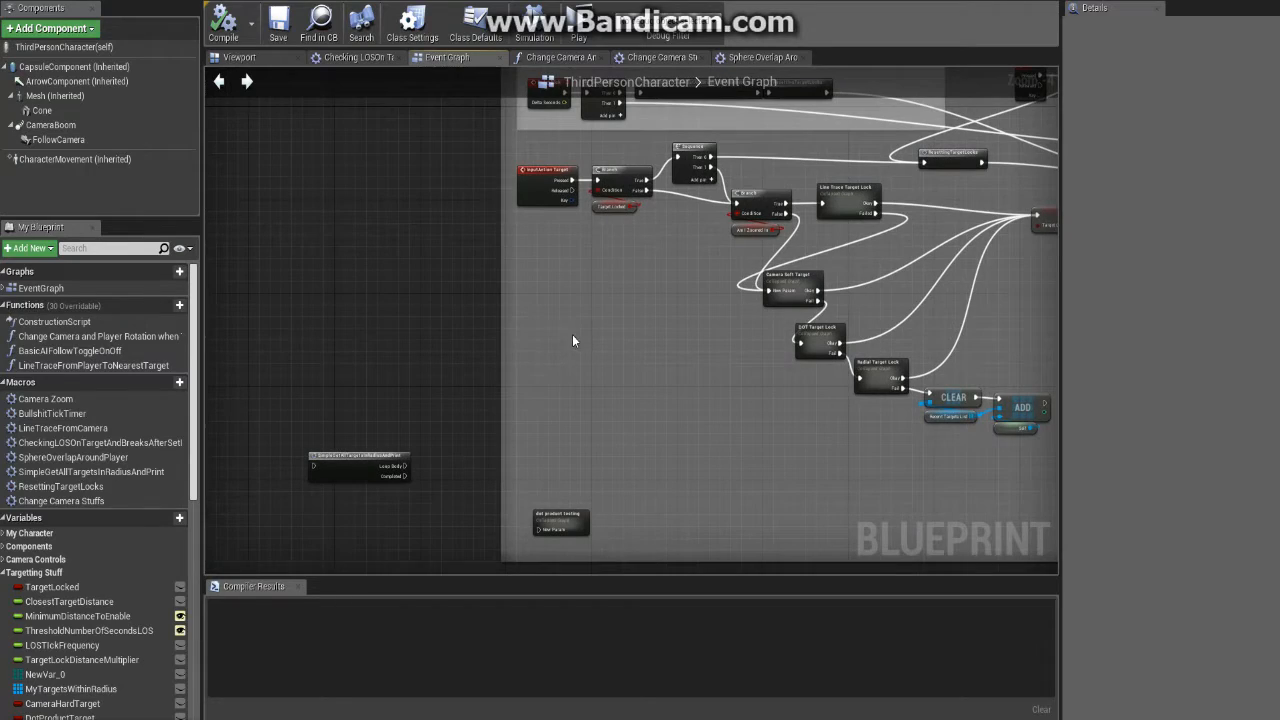
pyautogui.click(533, 450)
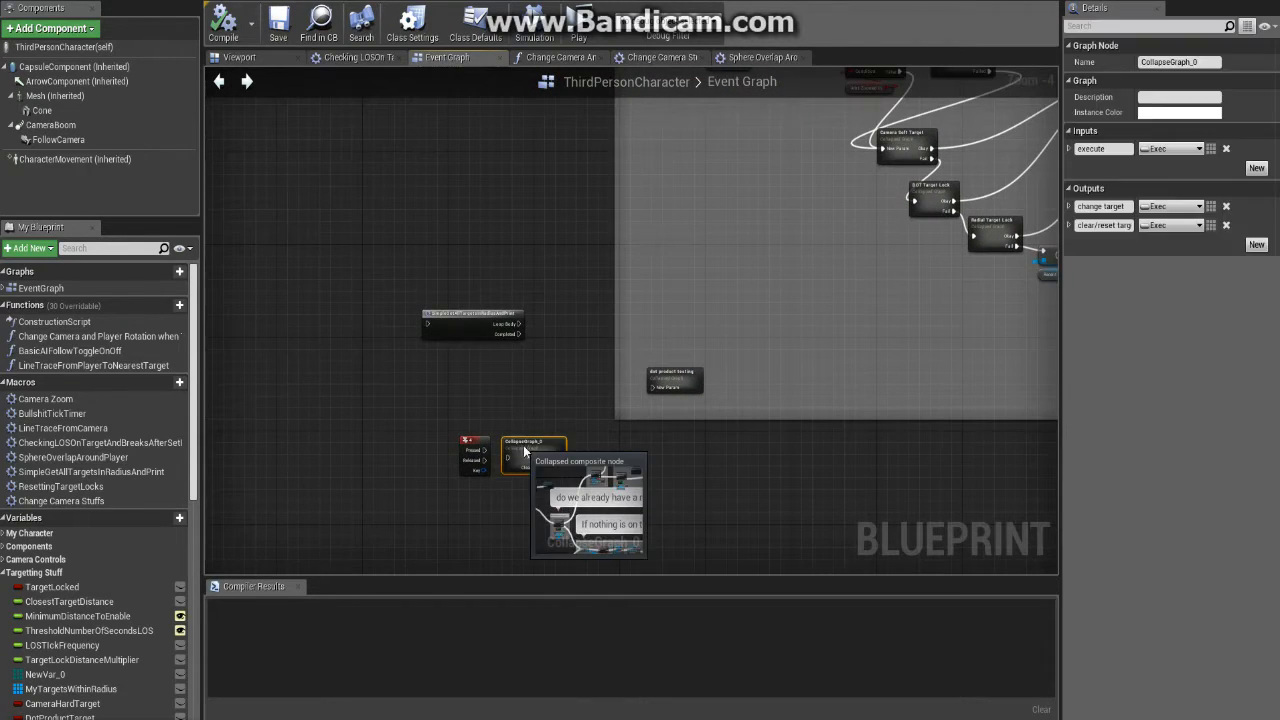
pyautogui.doubleClick(533, 450)
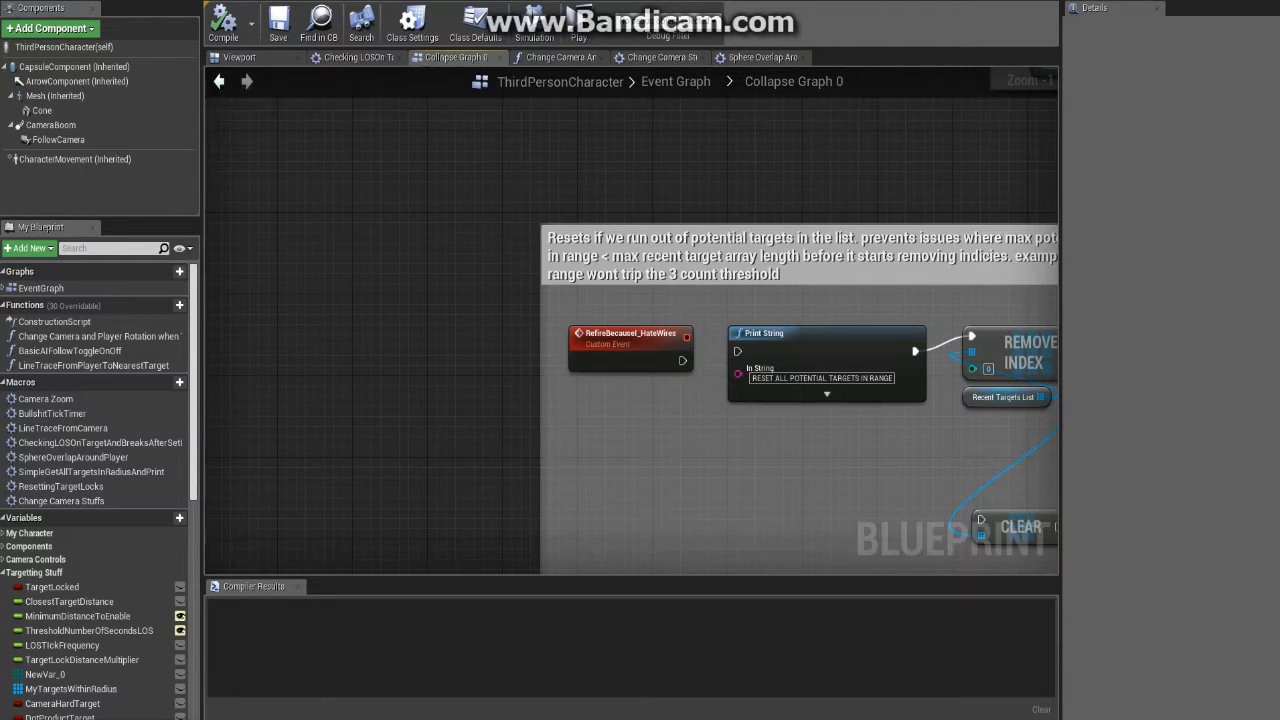
# - Zoom around the range check, list clearing and recent-target comment sections
pyautogui.scroll(-3)
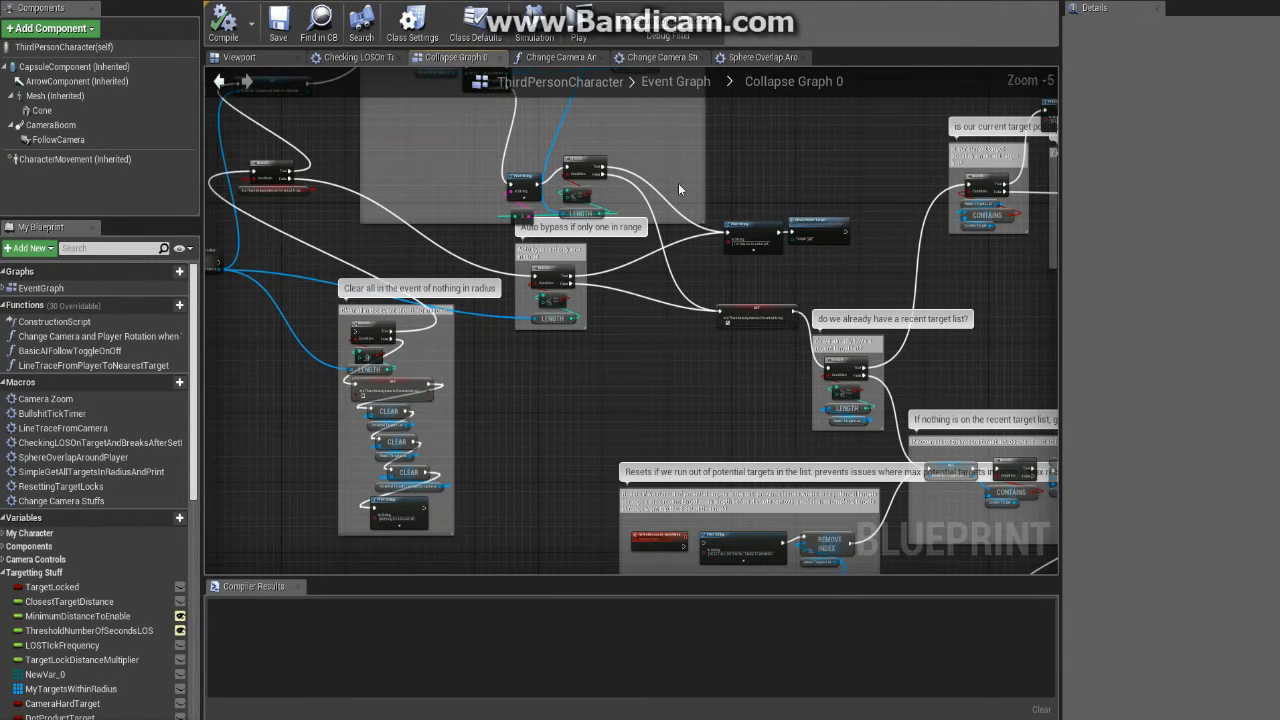
pyautogui.scroll(-3)
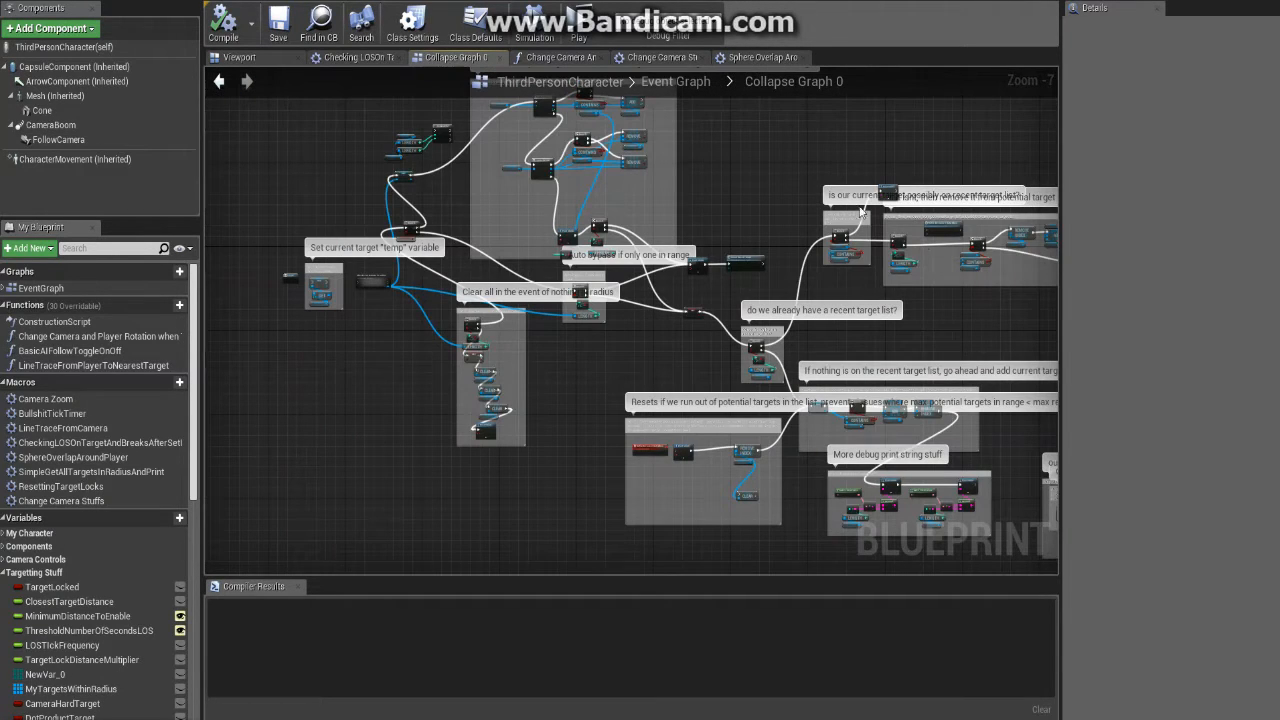
pyautogui.scroll(3)
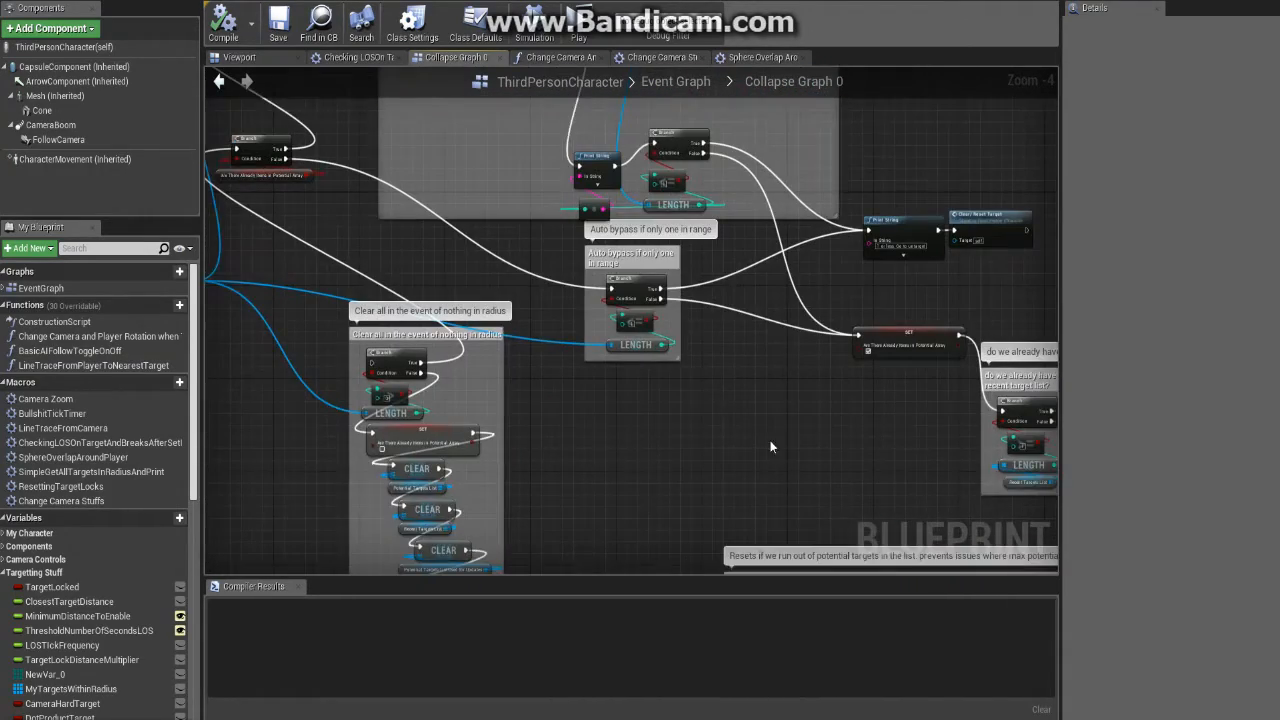
pyautogui.scroll(-3)
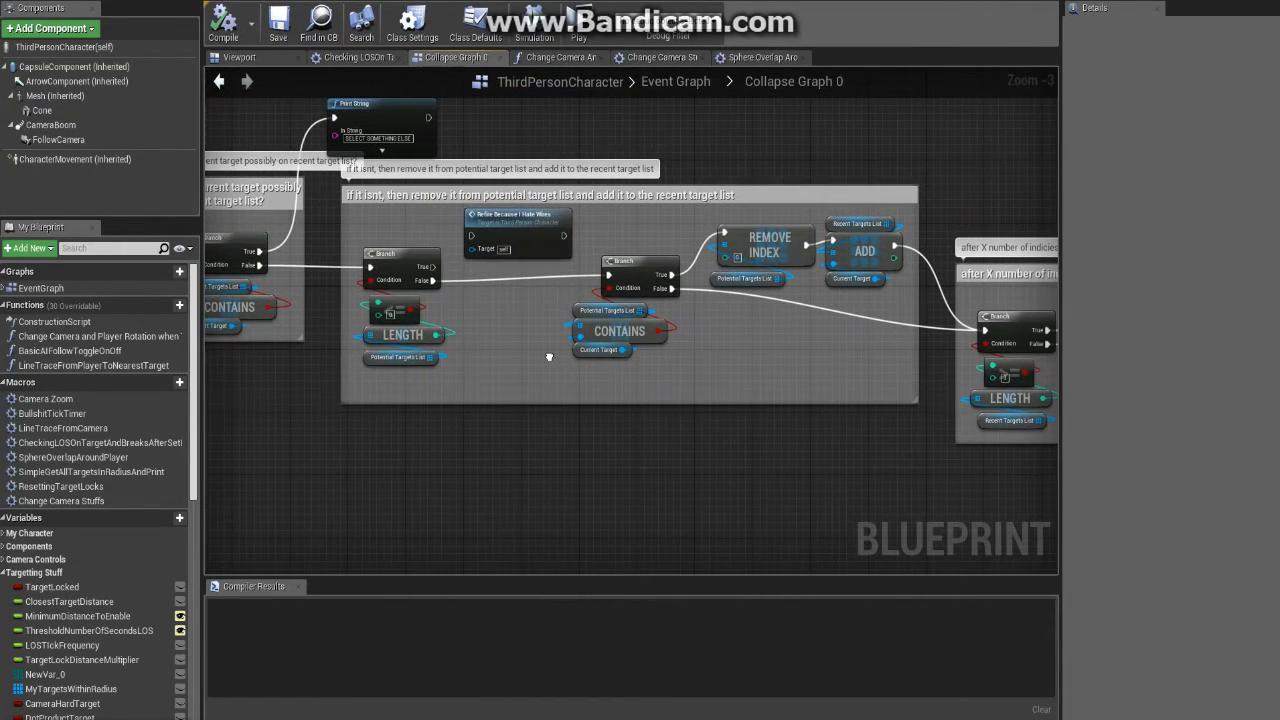
pyautogui.scroll(-3)
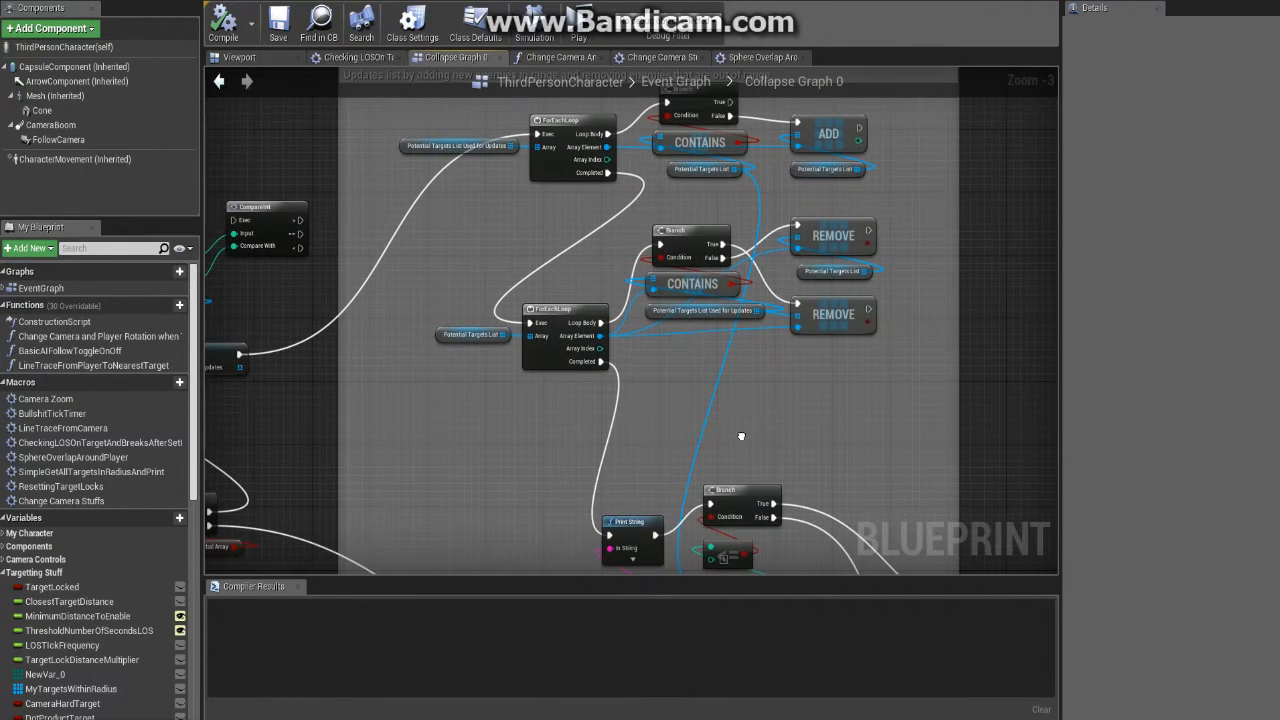
pyautogui.moveTo(700, 262)
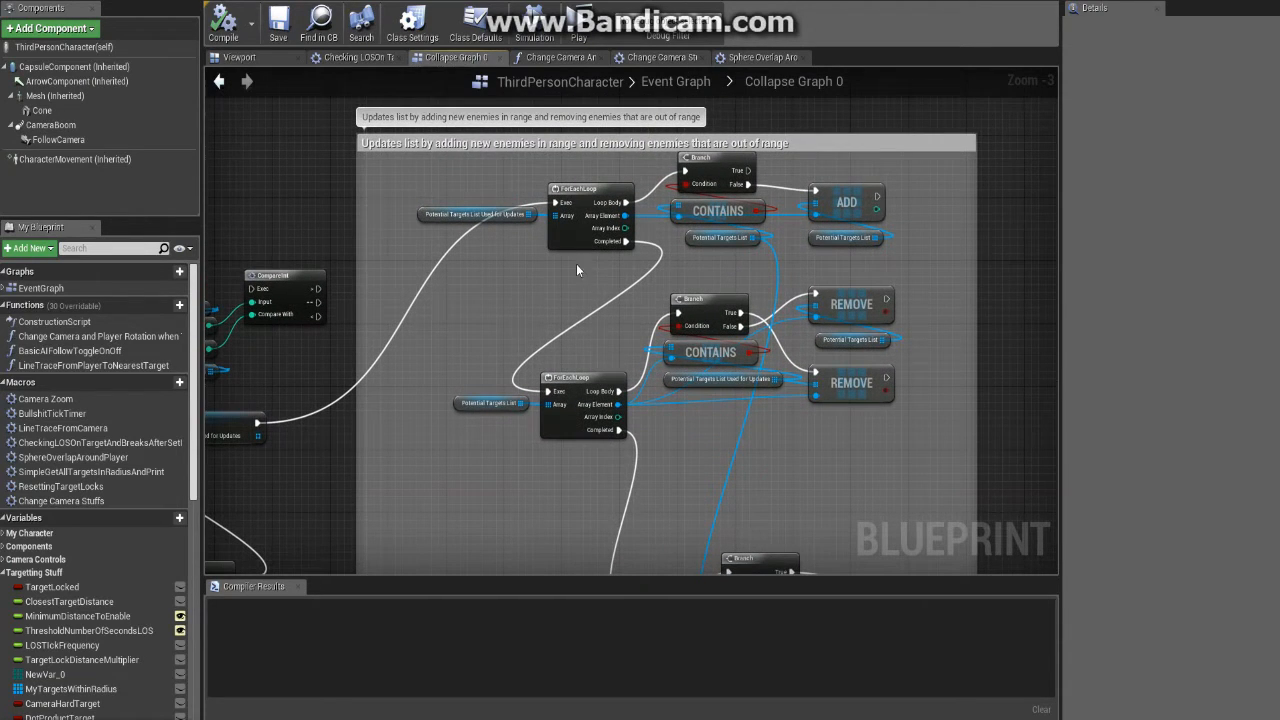
pyautogui.moveTo(650, 233)
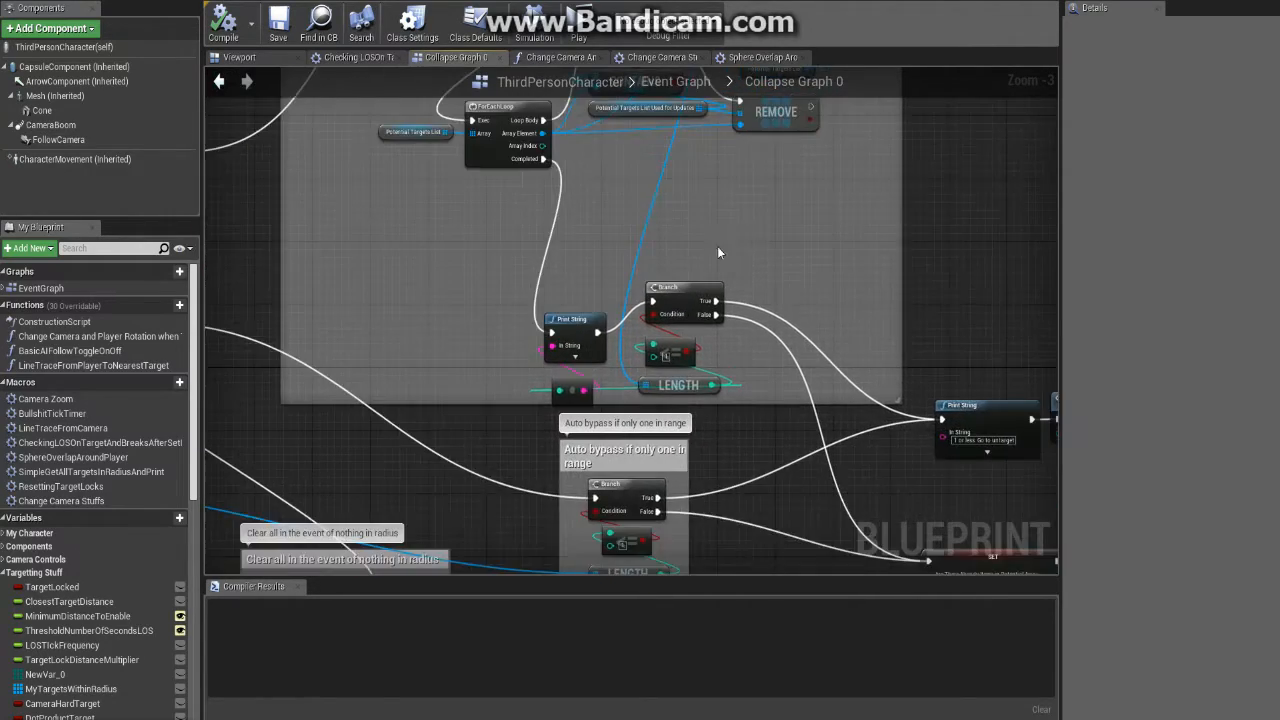
pyautogui.scroll(-3)
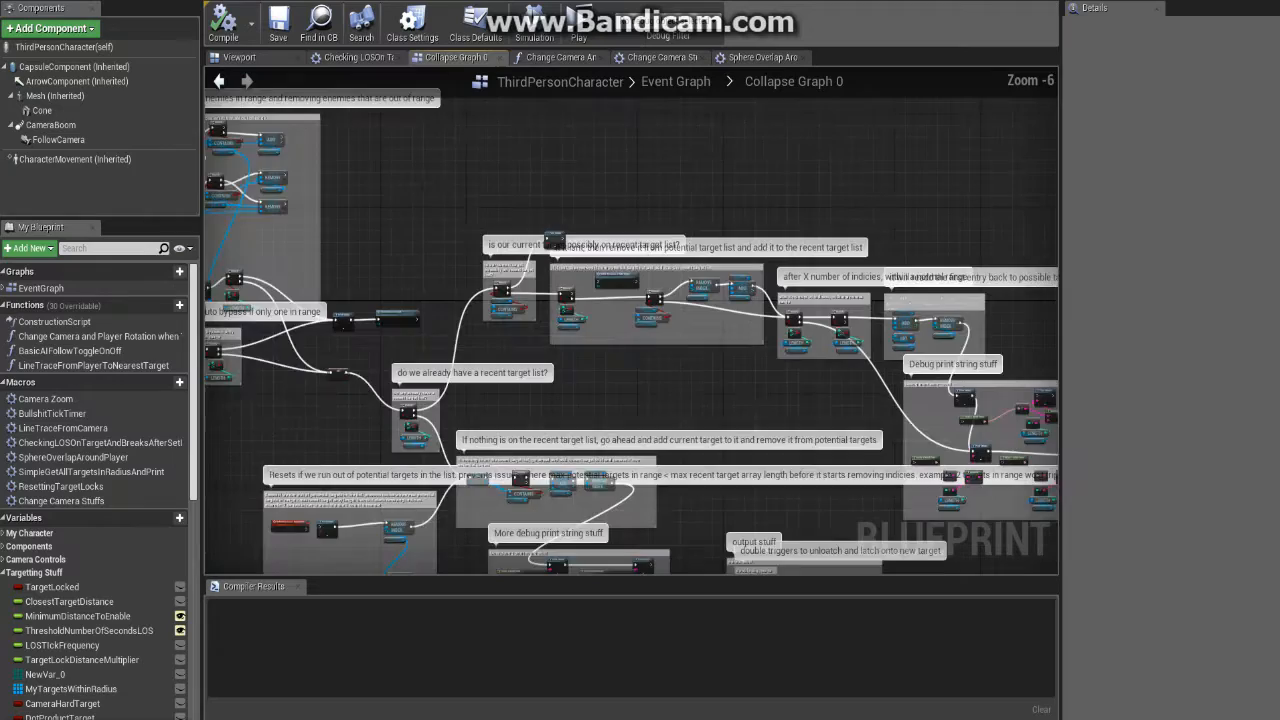
pyautogui.scroll(3)
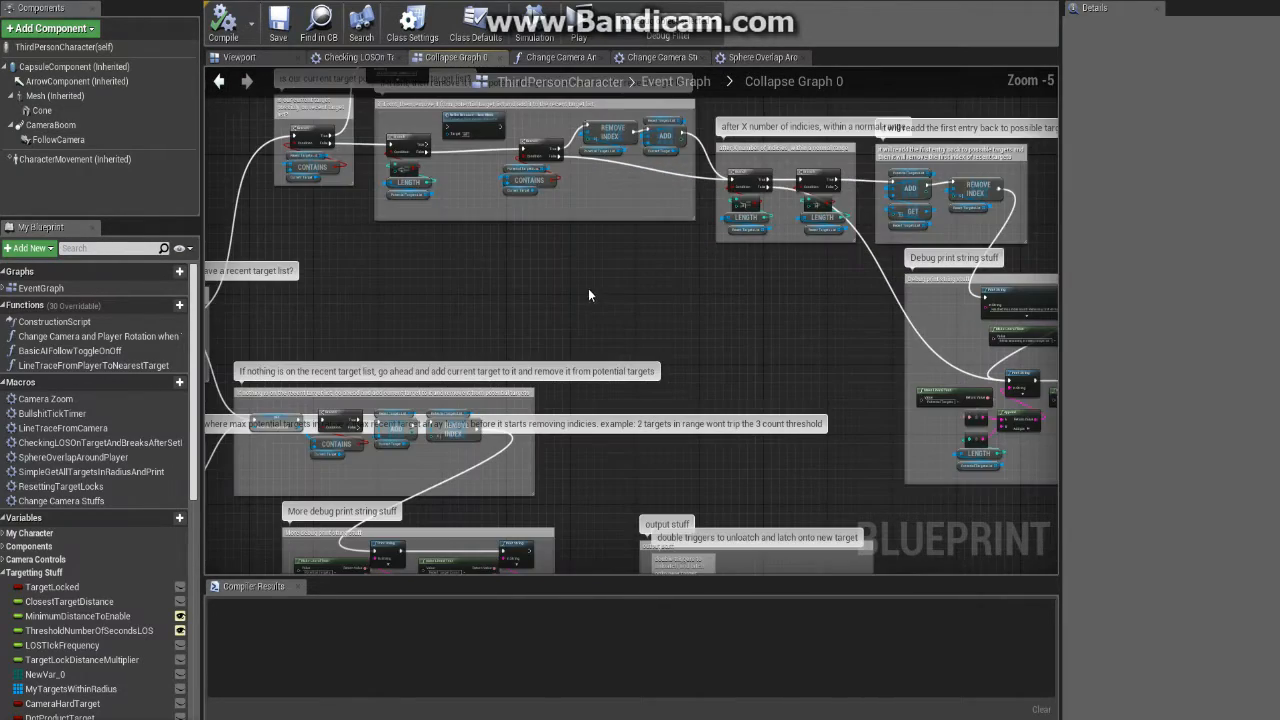
pyautogui.moveTo(590, 295); pyautogui.dragTo(655, 250)
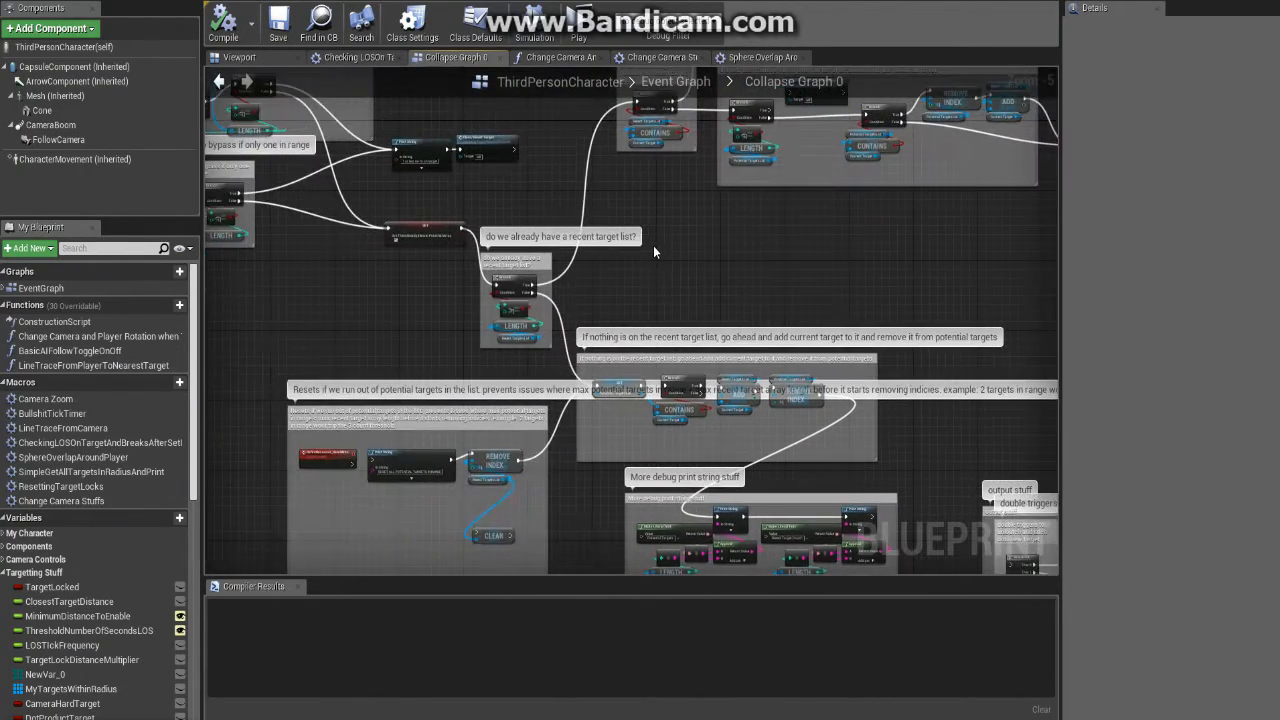
pyautogui.scroll(-3)
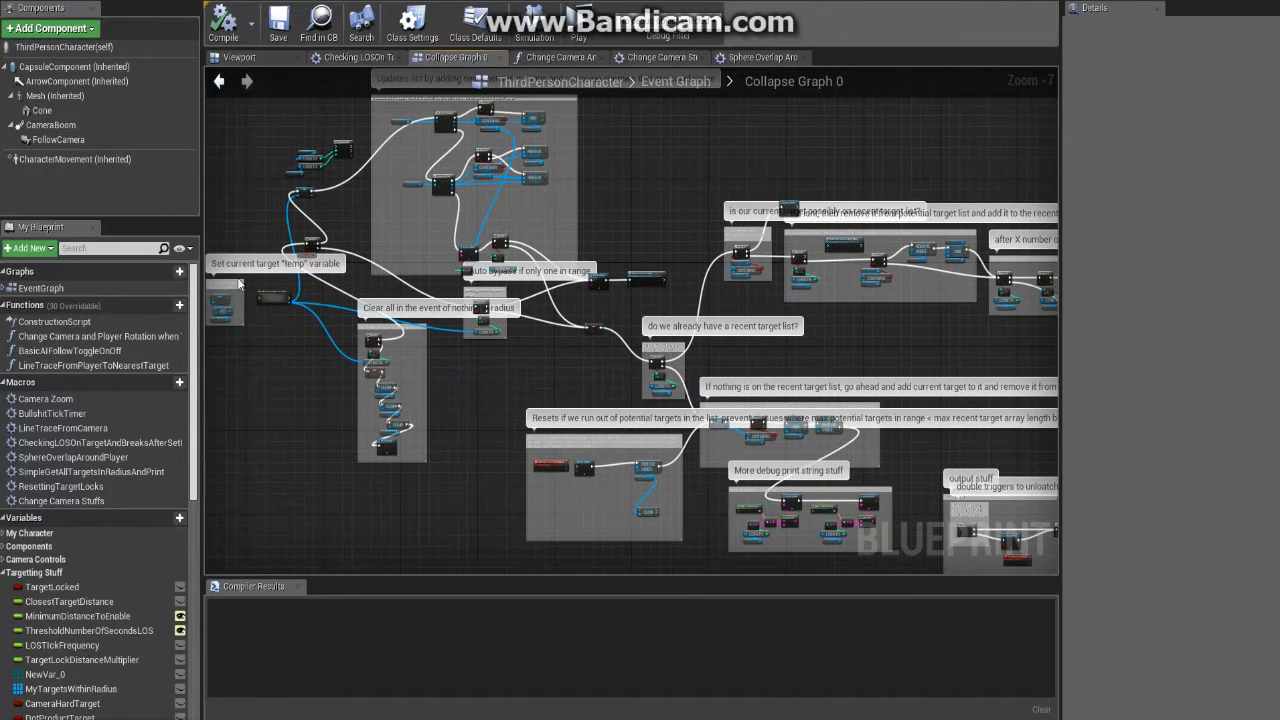
pyautogui.moveTo(292, 311)
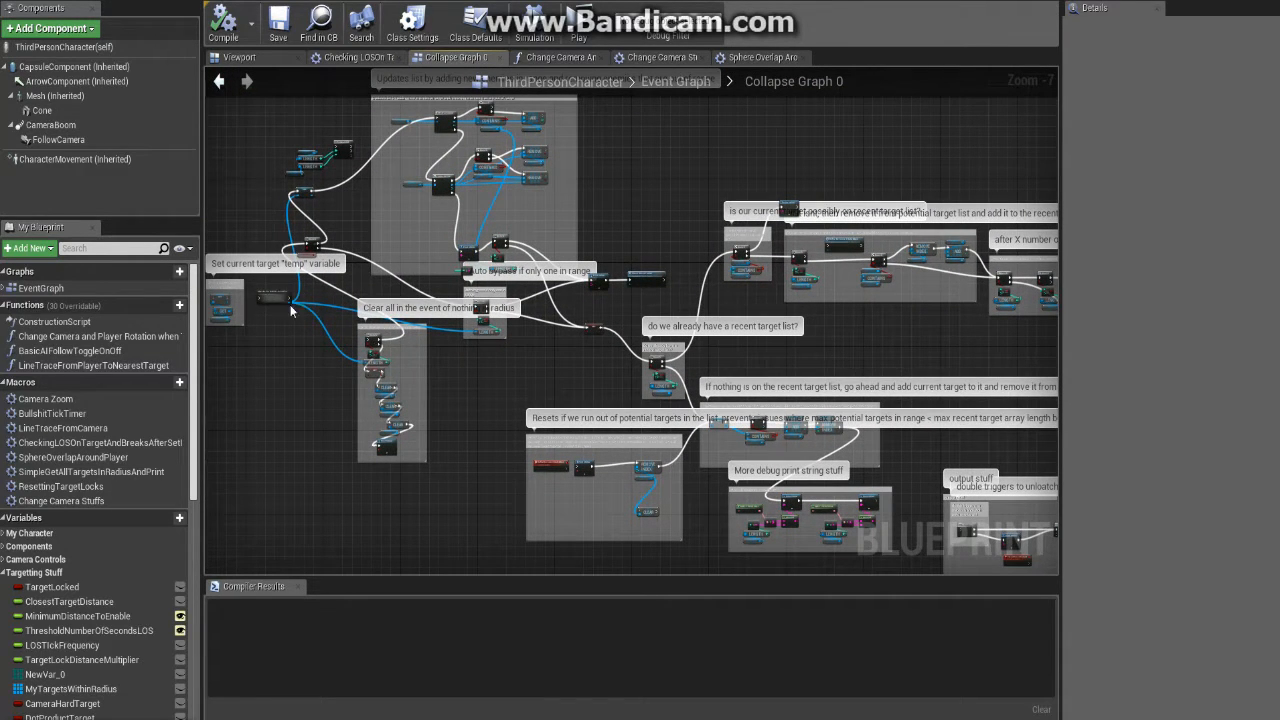
pyautogui.moveTo(500, 62)
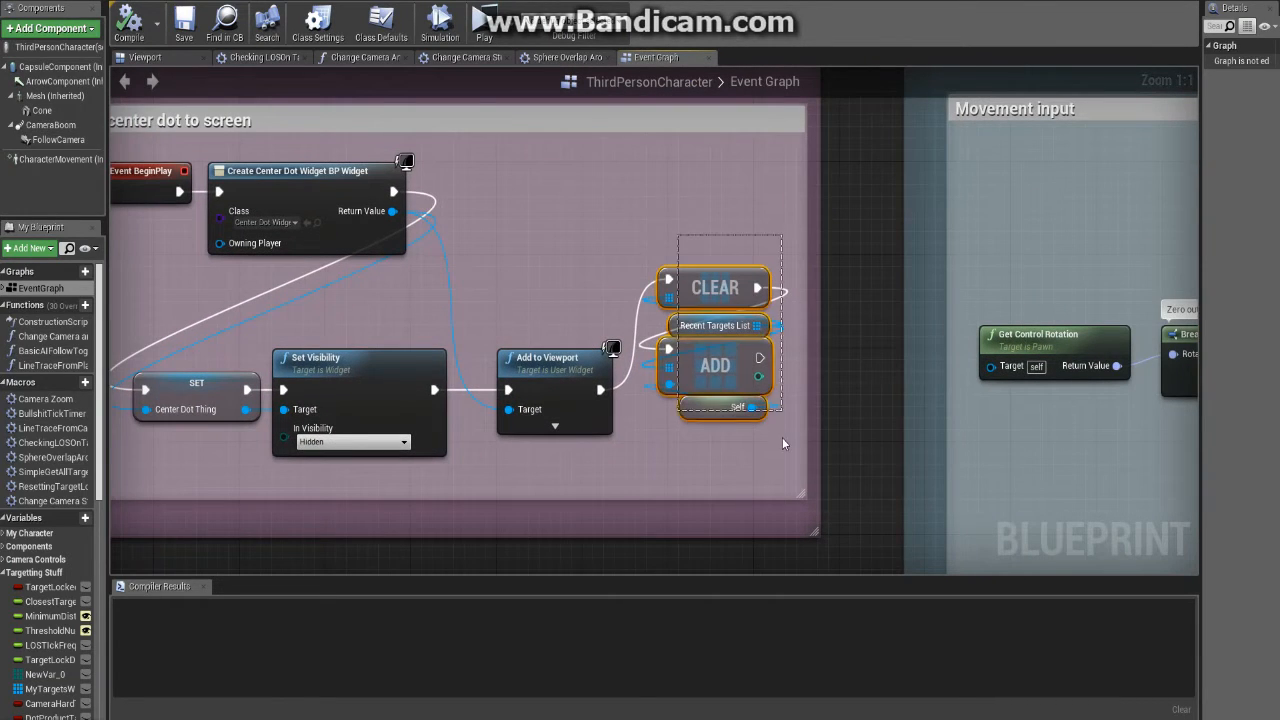
pyautogui.moveTo(715, 325)
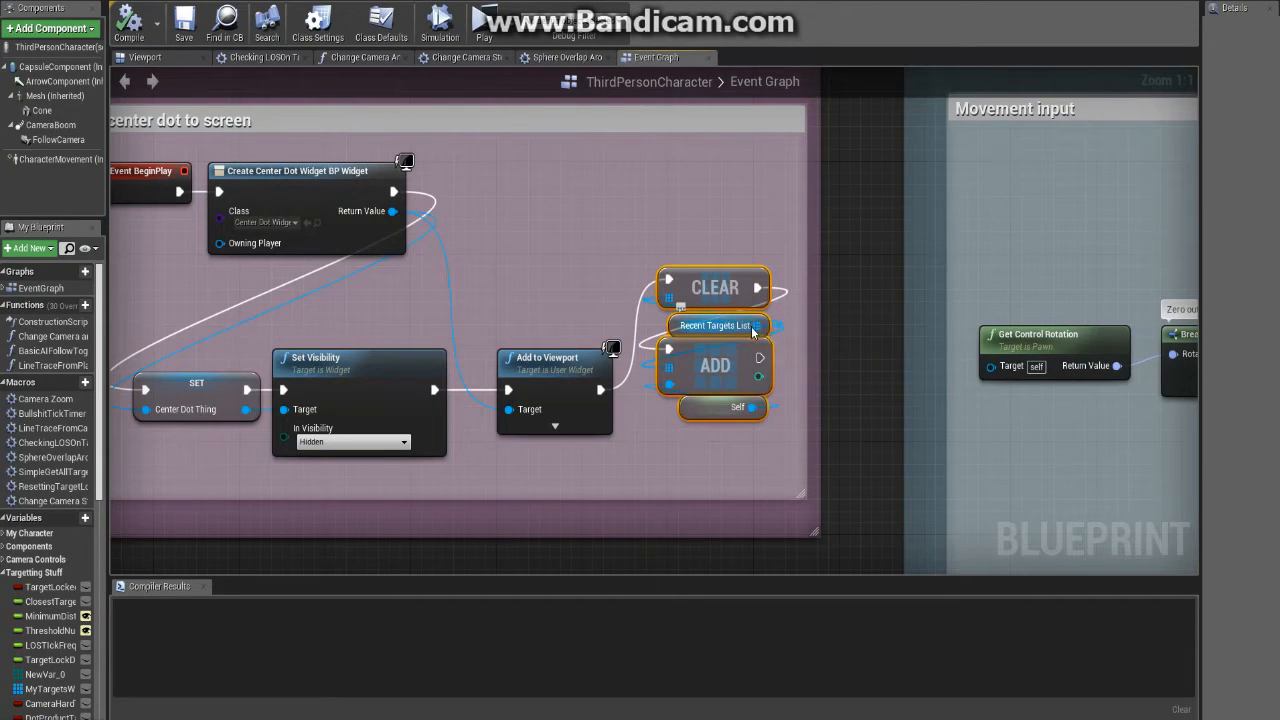
pyautogui.moveTo(695, 330)
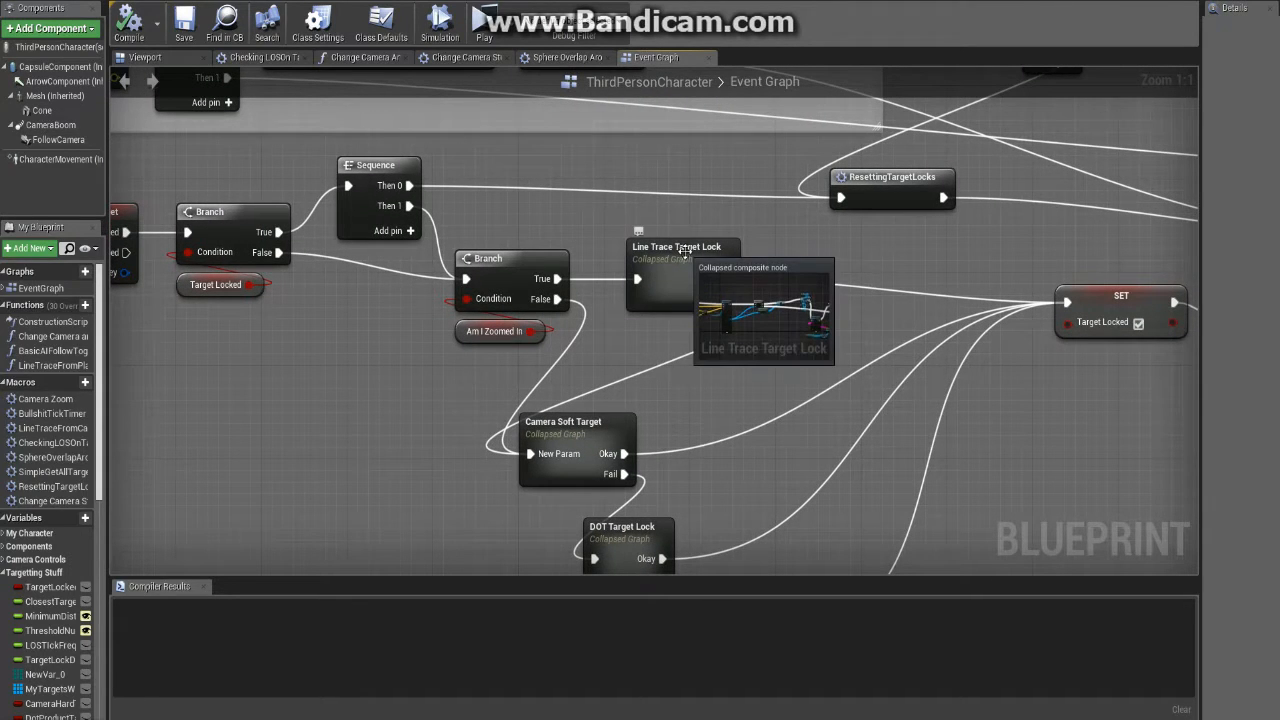
pyautogui.moveTo(604, 353)
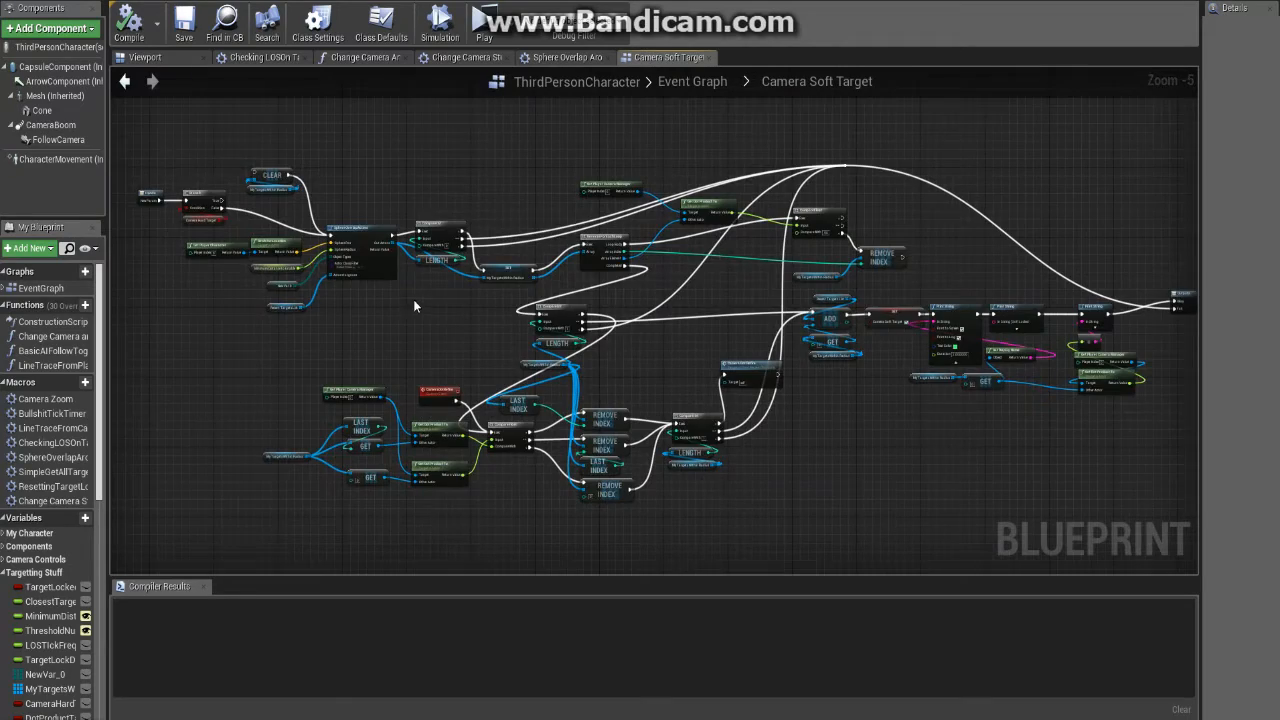
# - Inspect Recent Targets List in Camera Soft Target, then select its getter in DOT Target Lock
pyautogui.scroll(3)
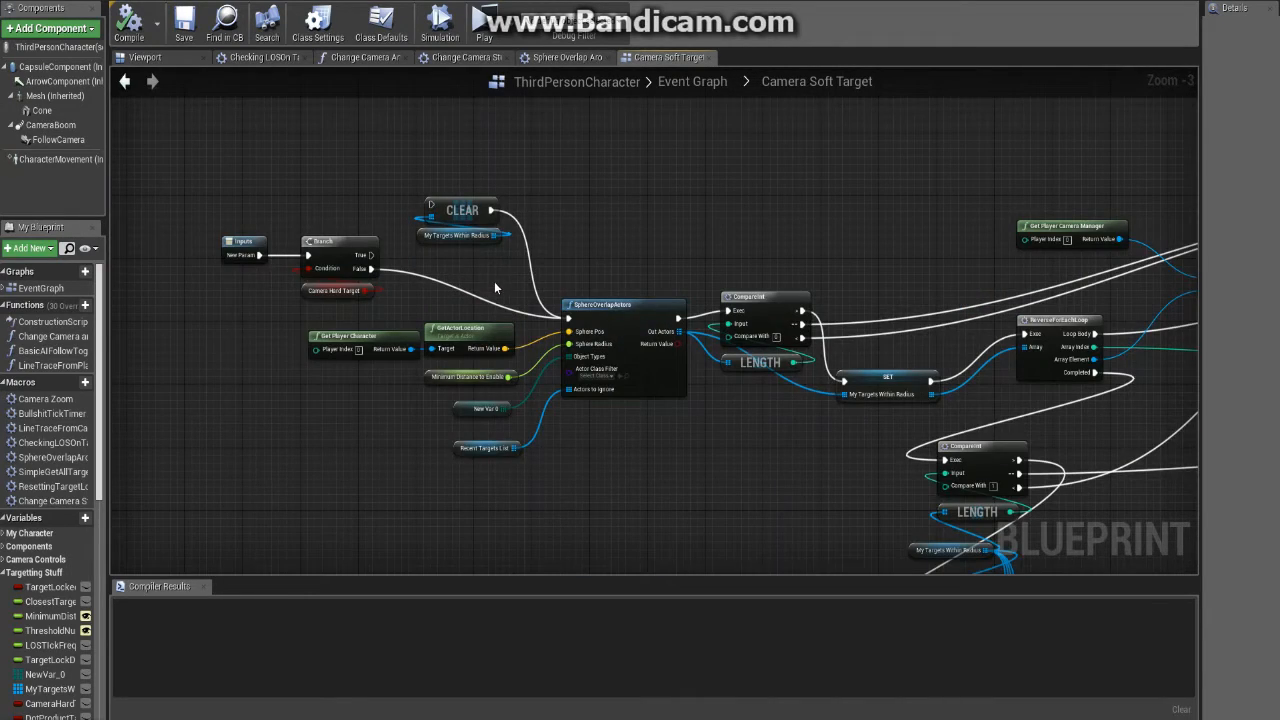
pyautogui.scroll(3)
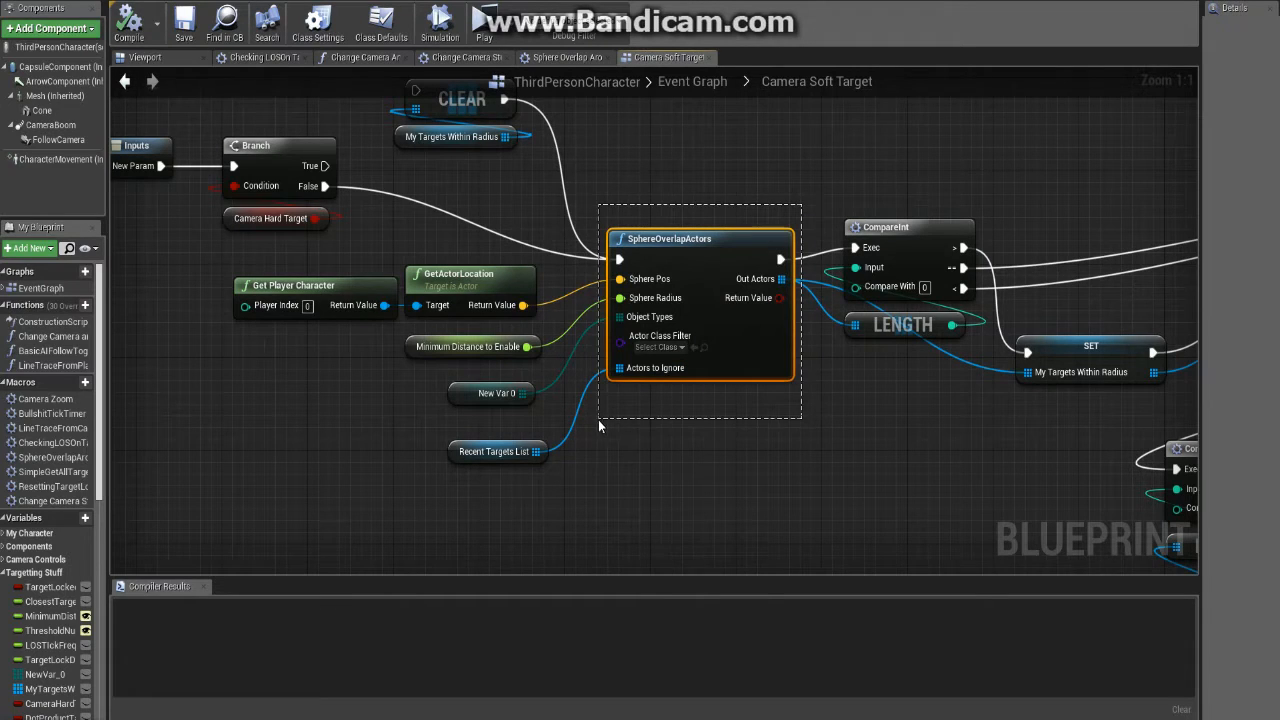
pyautogui.moveTo(590, 424)
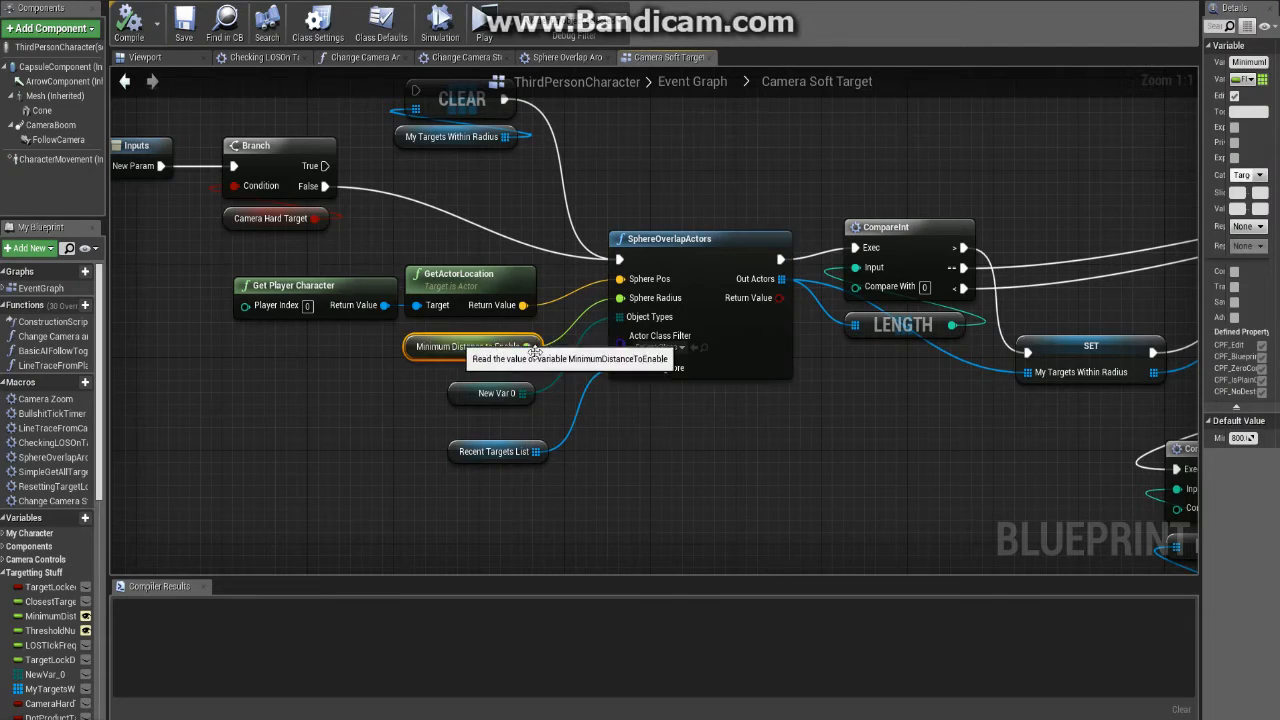
pyautogui.moveTo(556, 471)
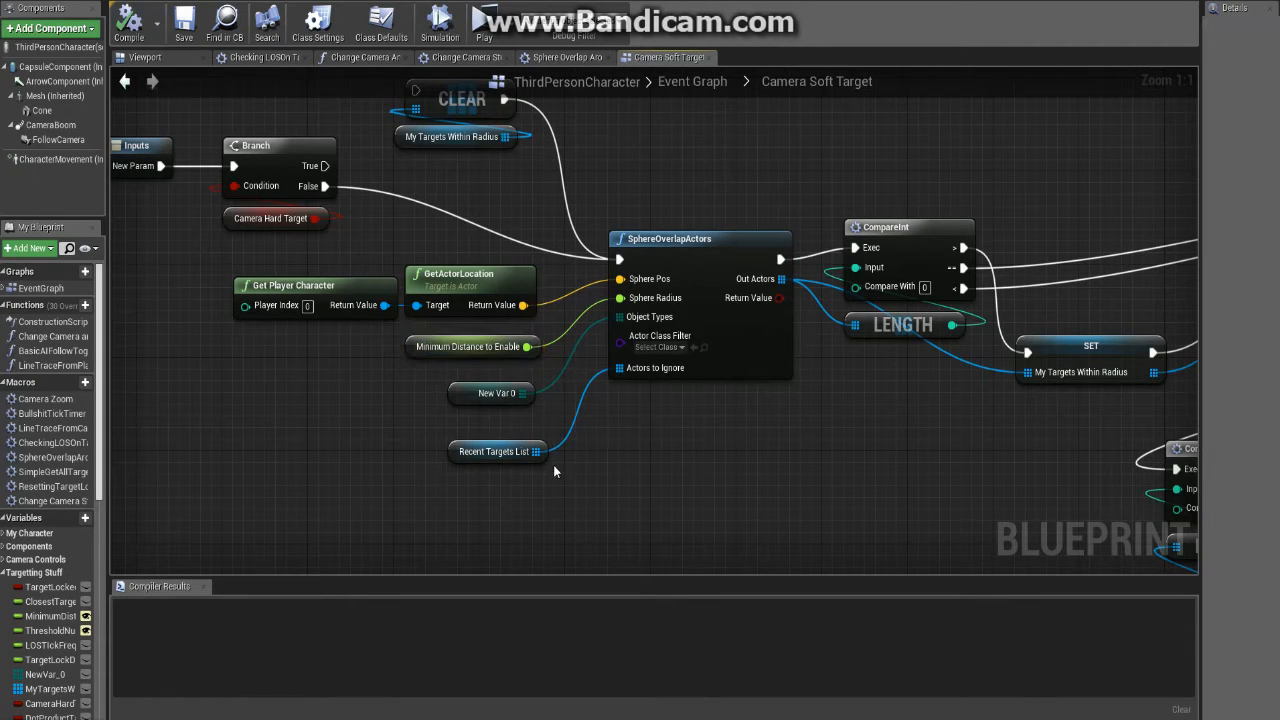
pyautogui.click(495, 451)
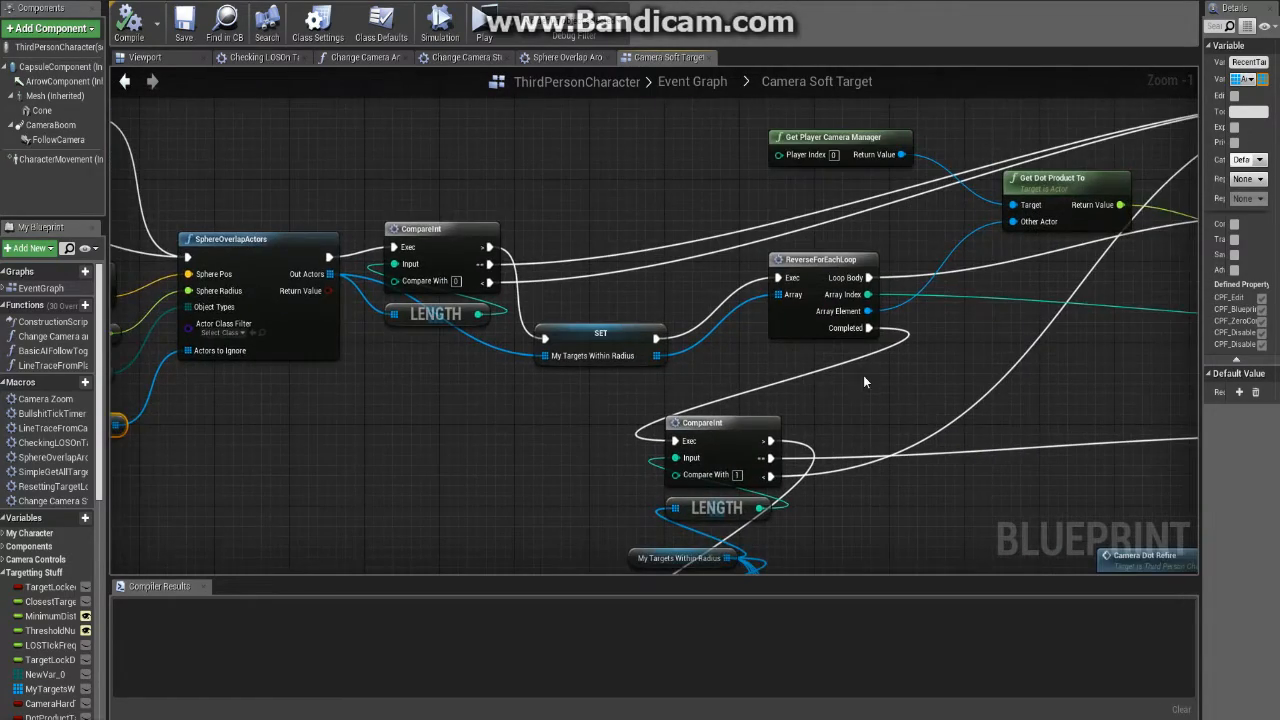
pyautogui.scroll(-3)
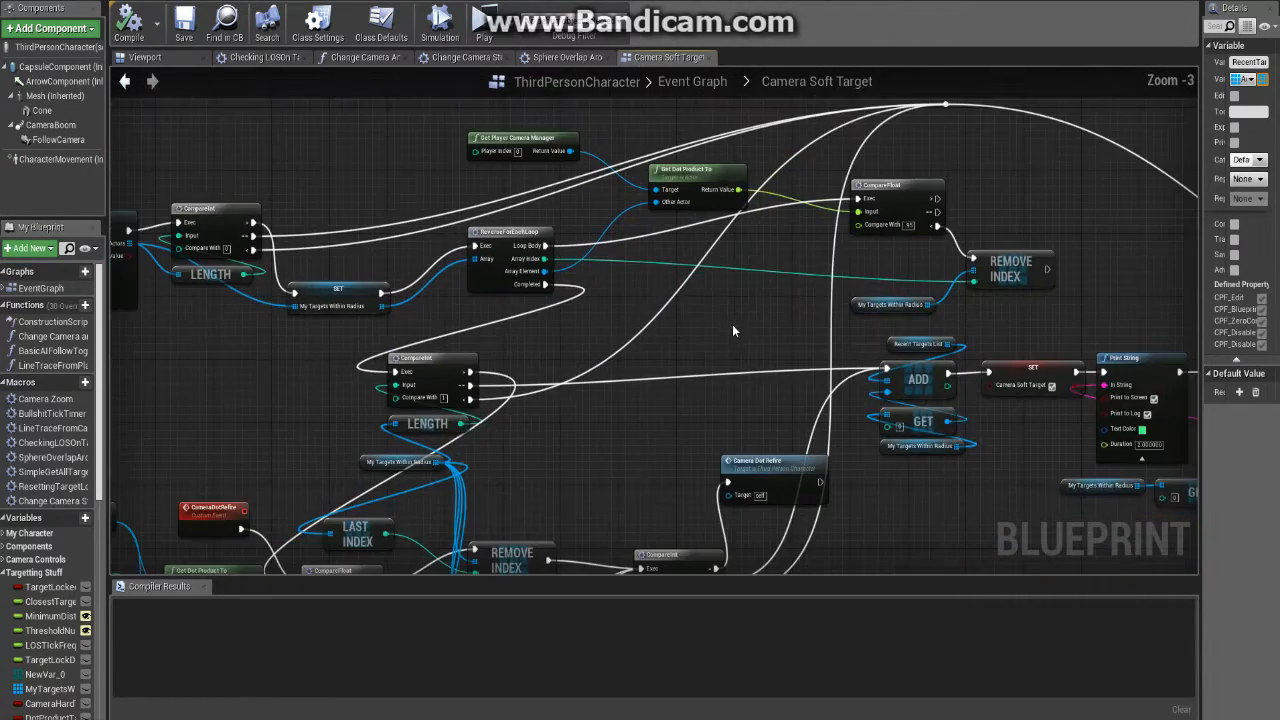
pyautogui.scroll(3)
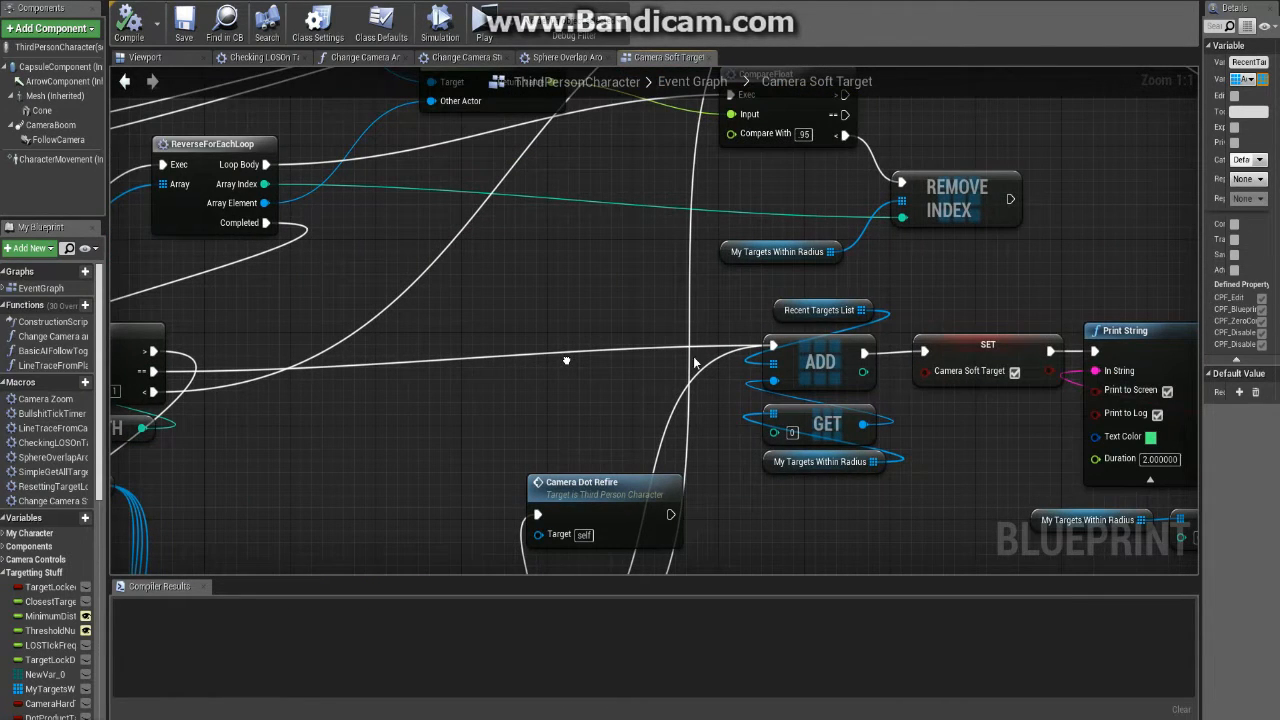
pyautogui.moveTo(893, 498)
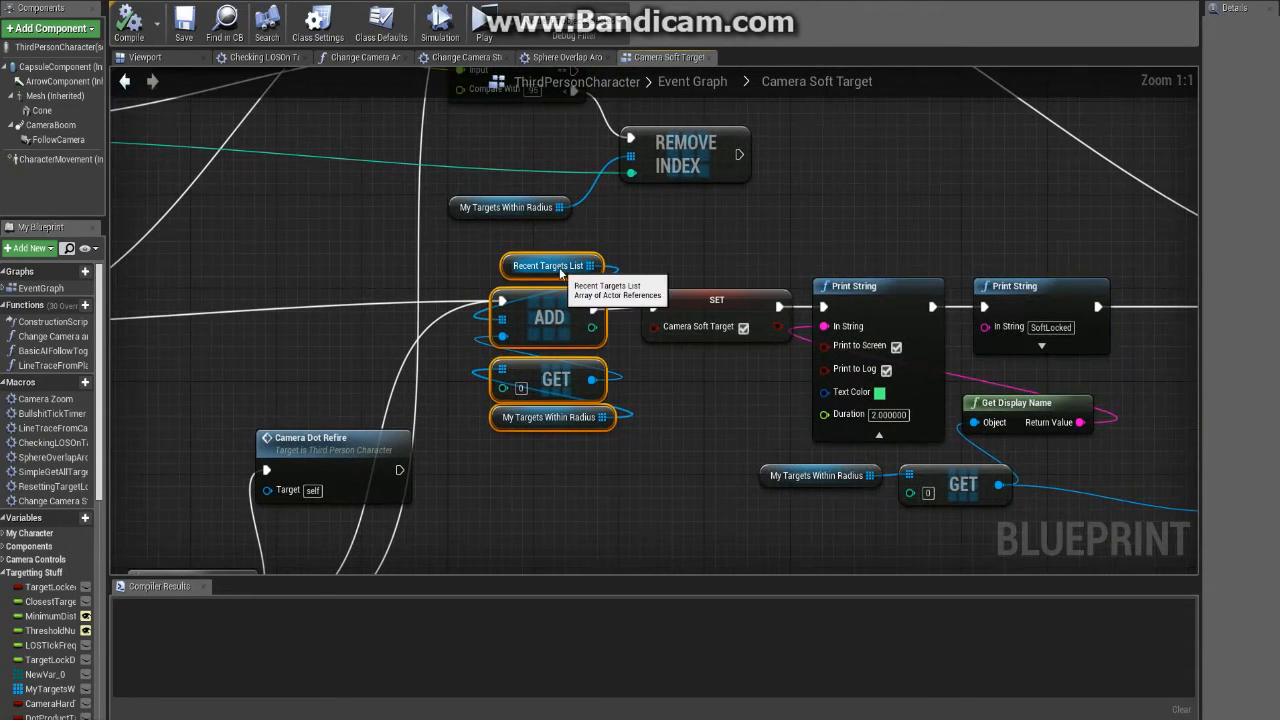
pyautogui.moveTo(550, 265)
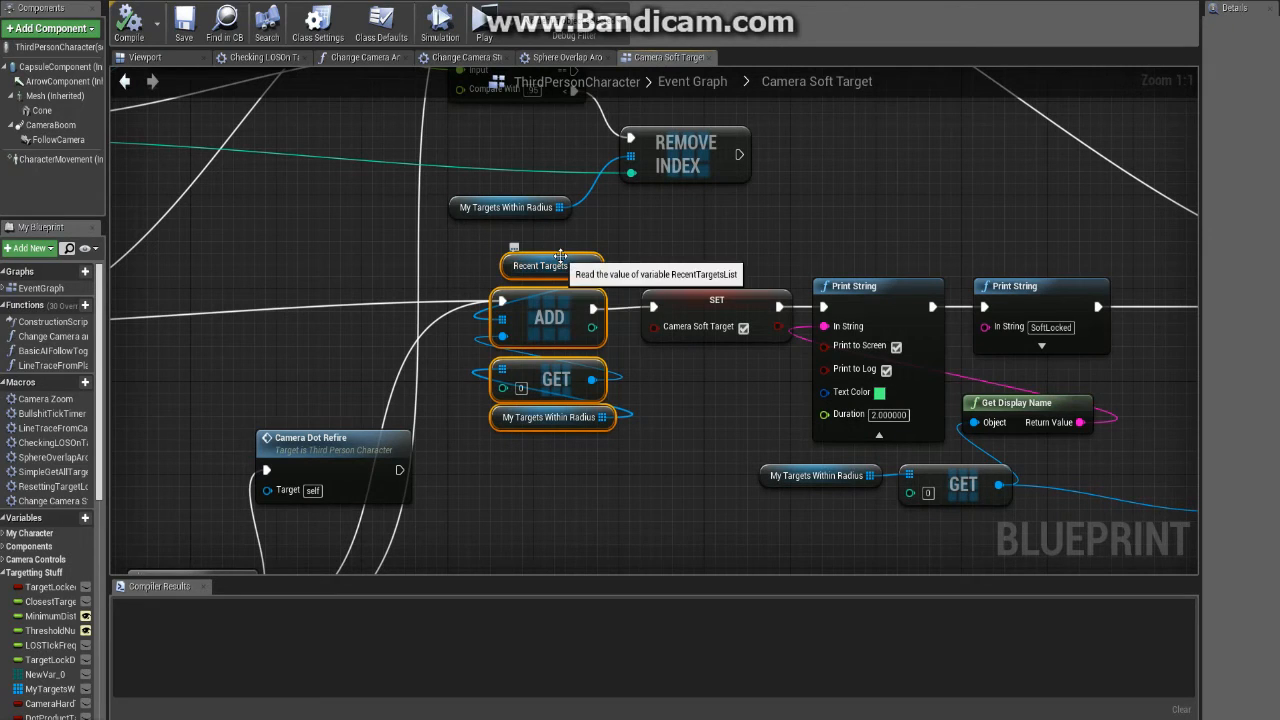
pyautogui.moveTo(490, 300)
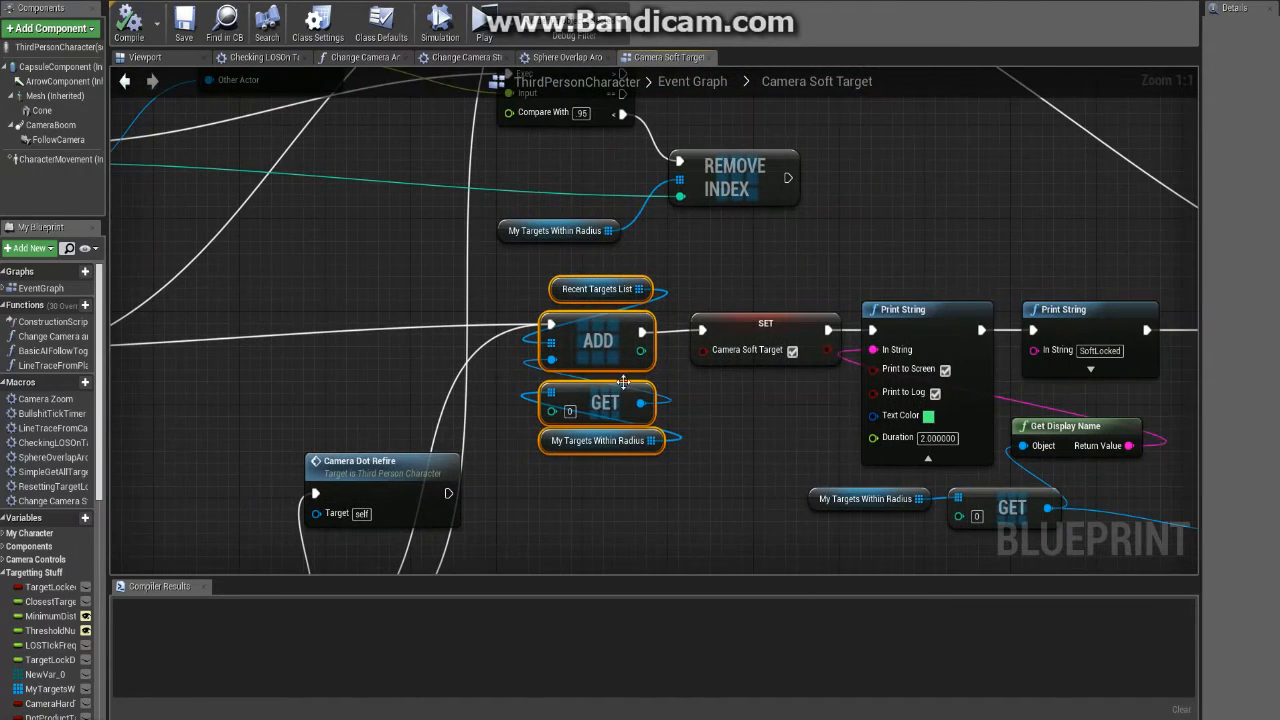
pyautogui.moveTo(556, 411)
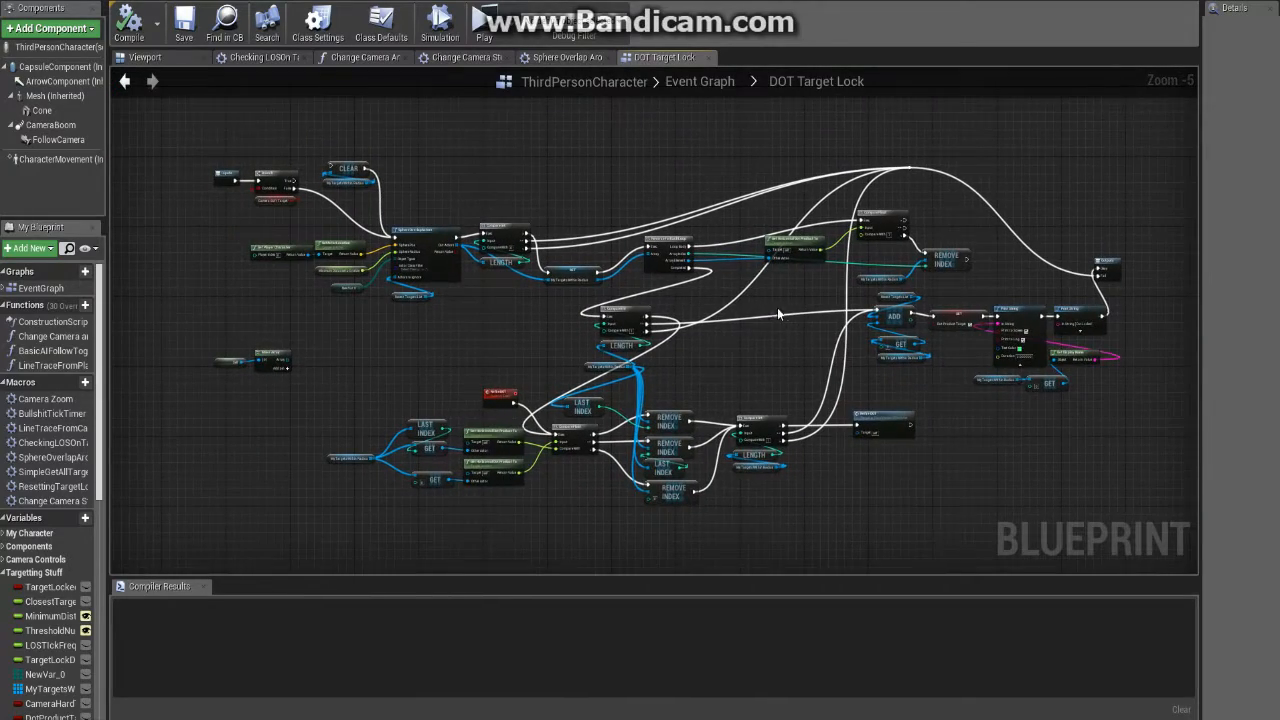
pyautogui.scroll(3)
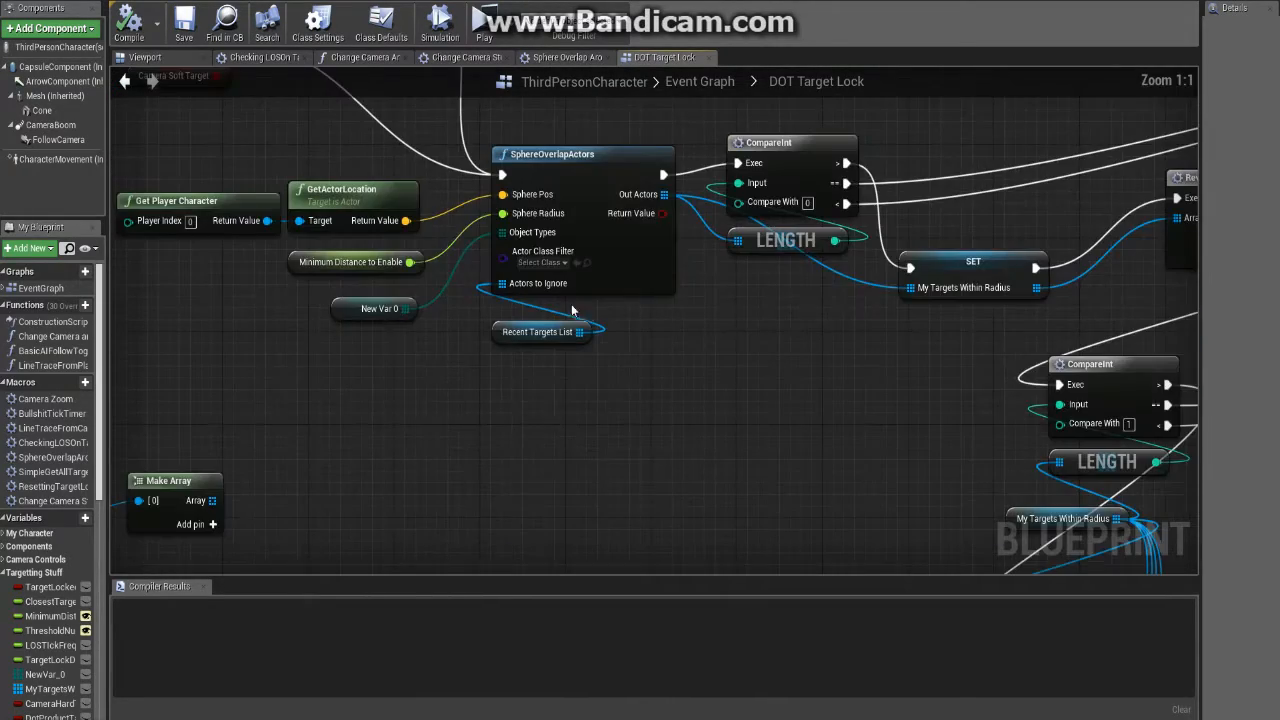
pyautogui.click(538, 331)
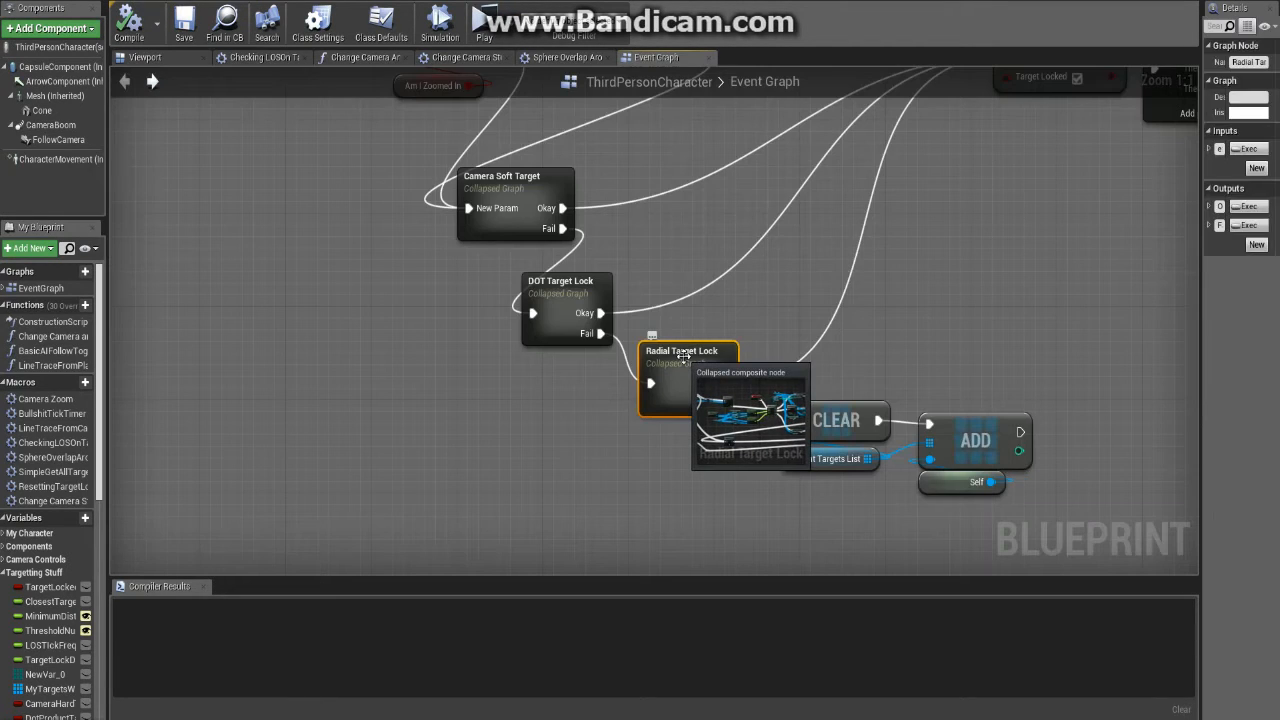
# - Open Radial Target Lock, inspect the Sphere Overlap Around Player macro, then close its tab
pyautogui.doubleClick(681, 375)
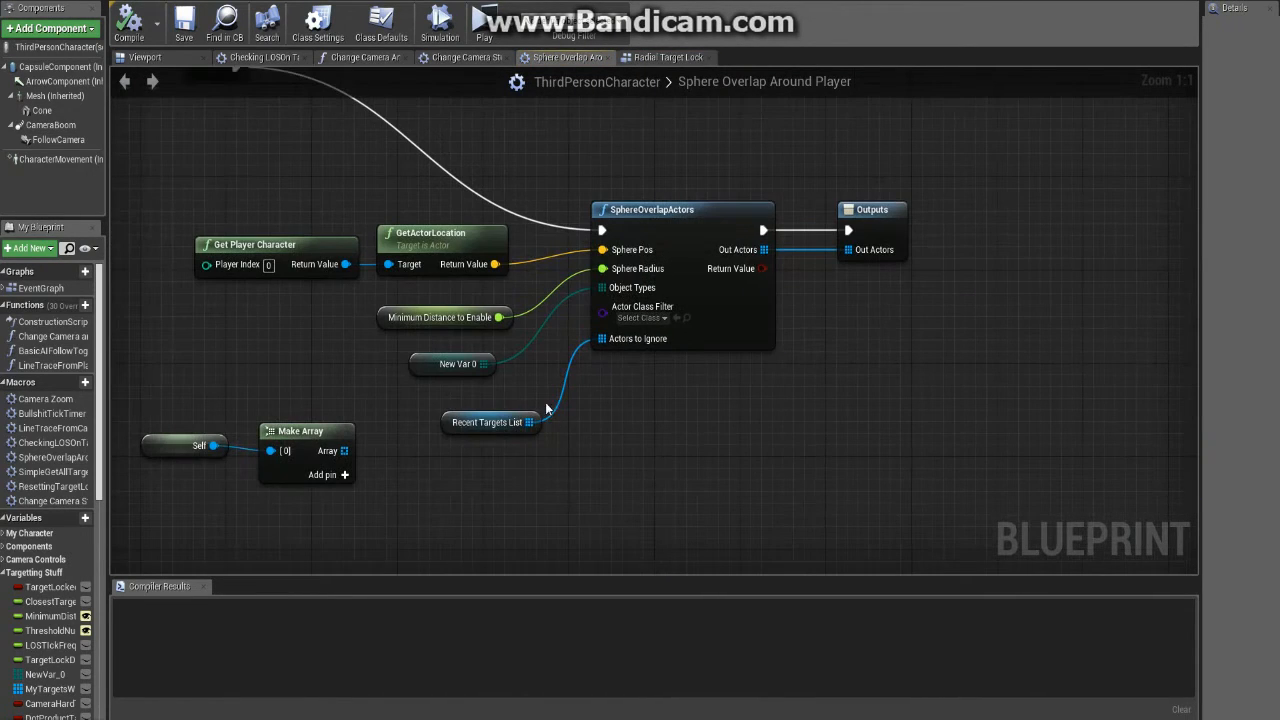
pyautogui.click(488, 421)
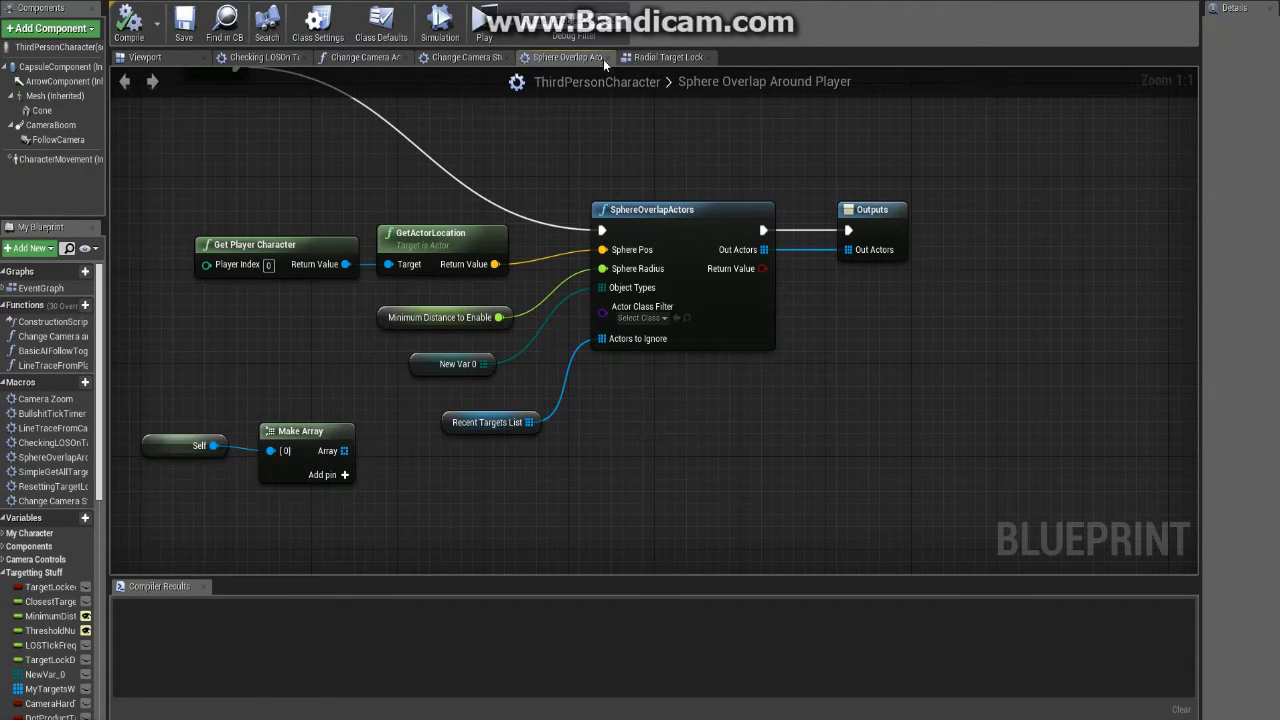
pyautogui.click(463, 57)
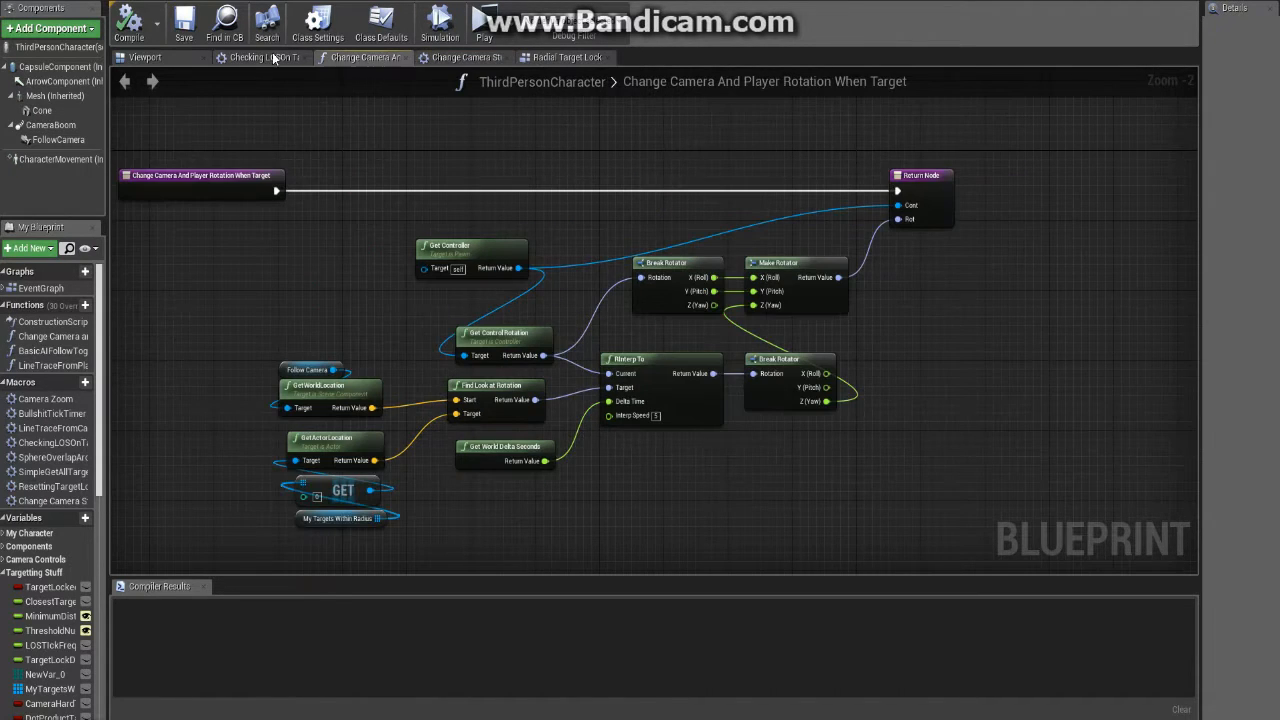
# - Switch to the Radial Target Lock graph that adds the target to Recent Targets List
pyautogui.click(567, 57)
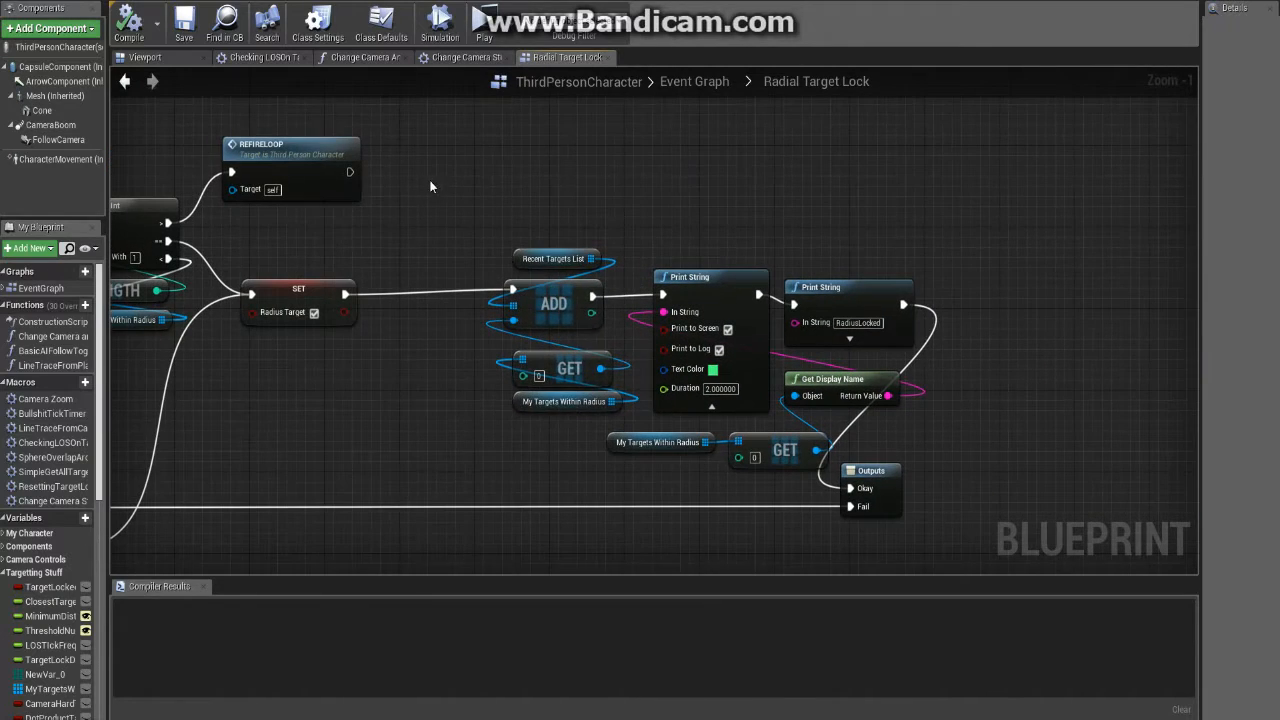
pyautogui.moveTo(686, 203)
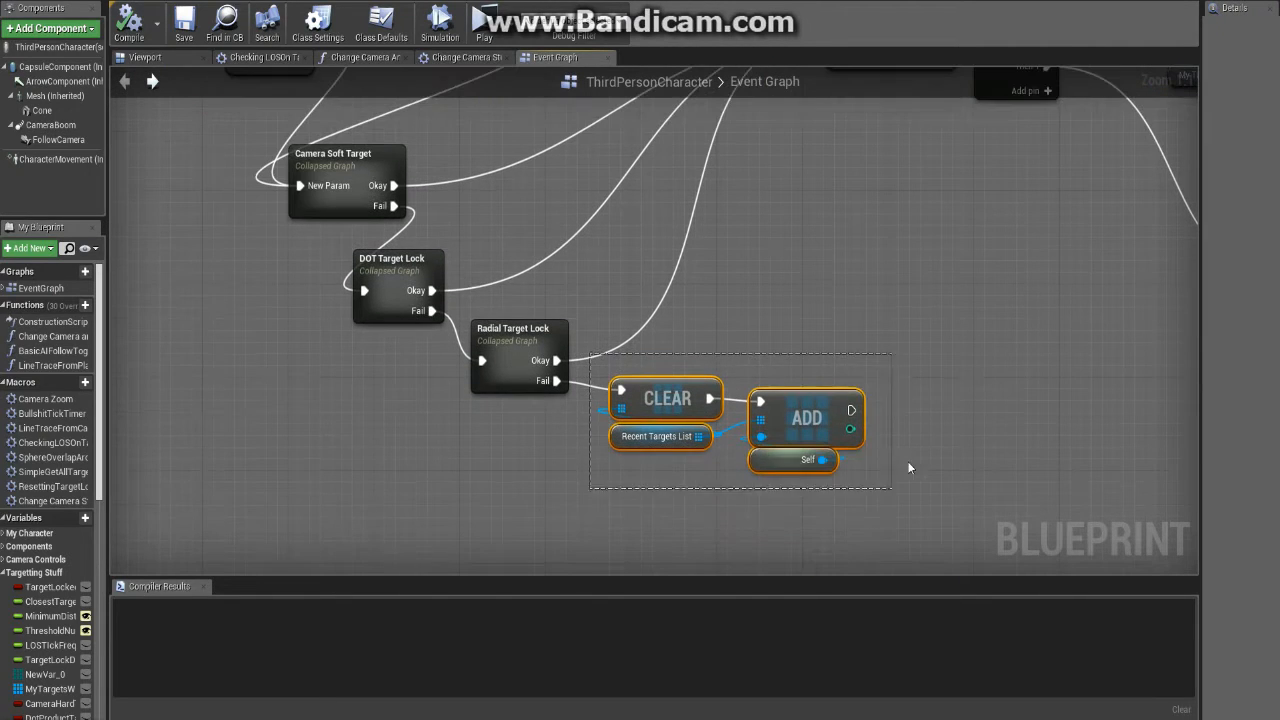
pyautogui.moveTo(660, 388)
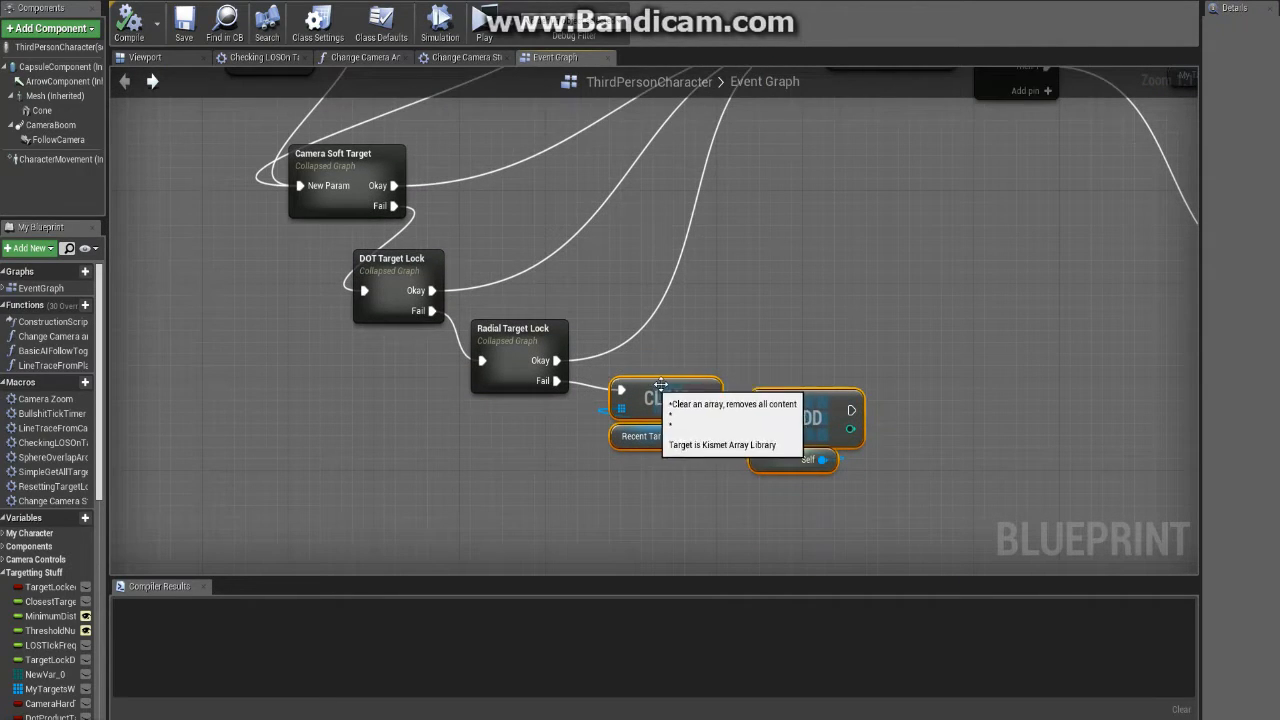
pyautogui.moveTo(500, 356)
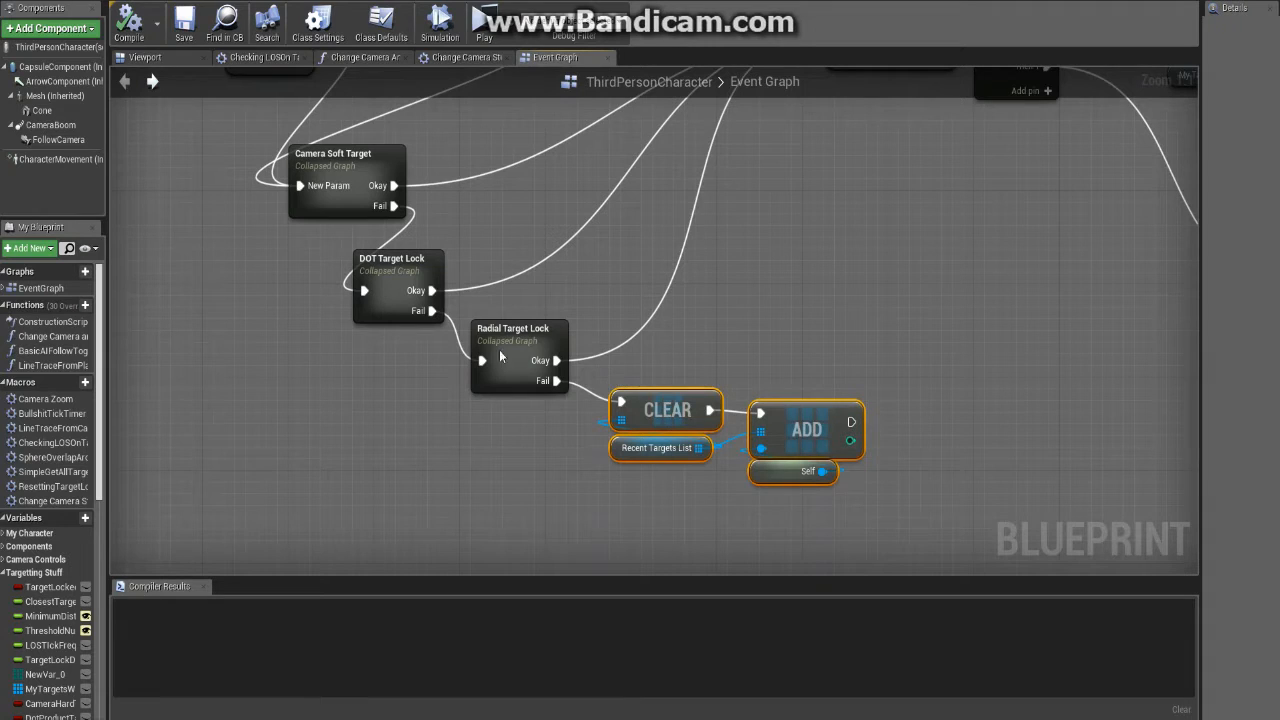
pyautogui.moveTo(590, 370)
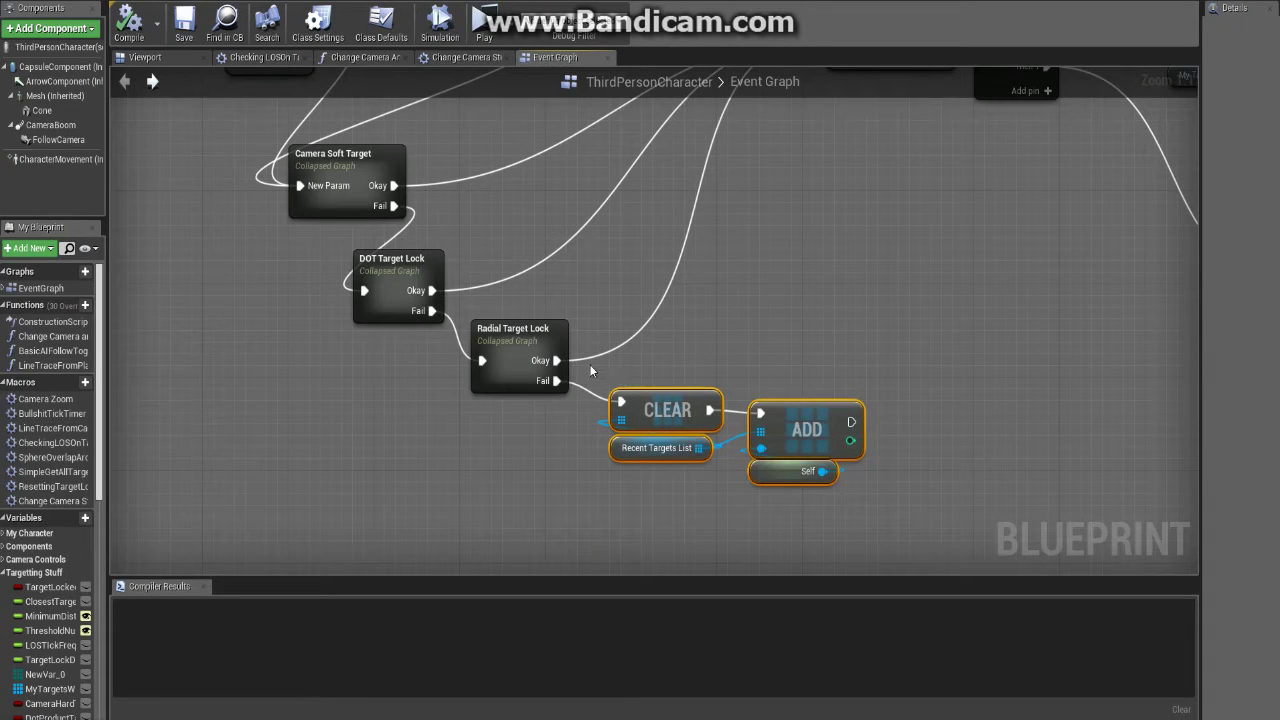
pyautogui.moveTo(836, 354)
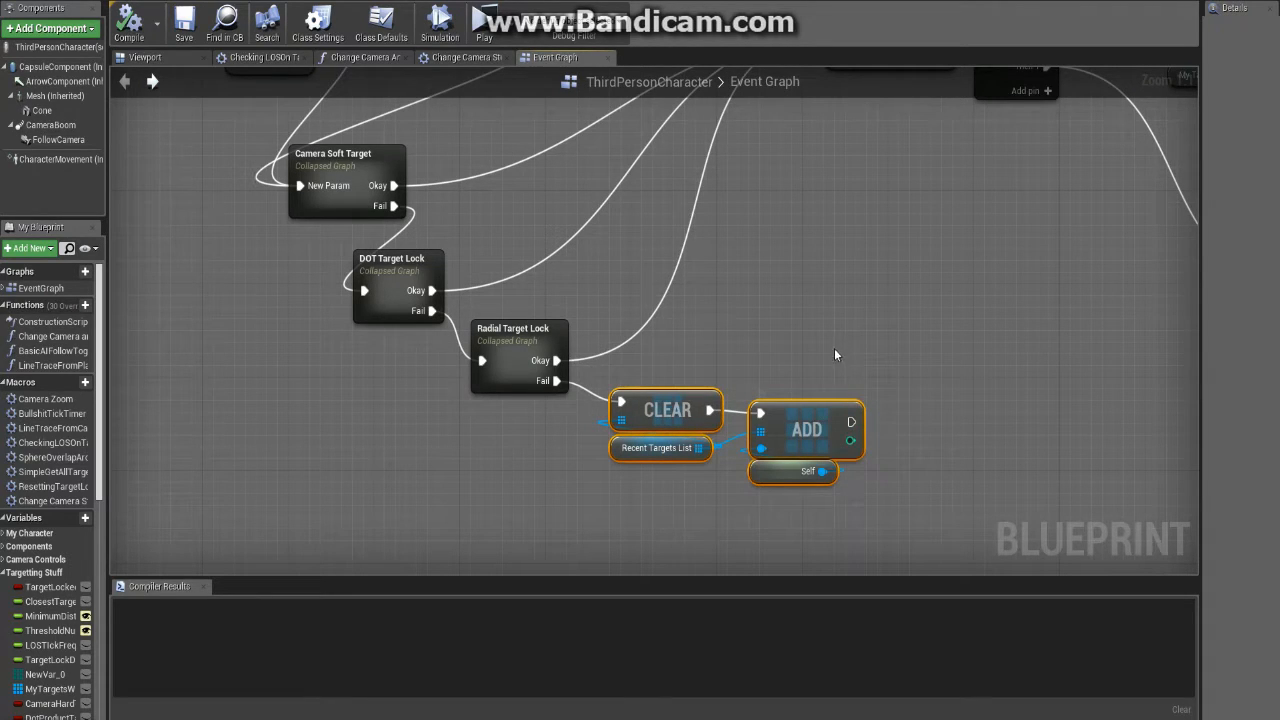
pyautogui.moveTo(876, 311)
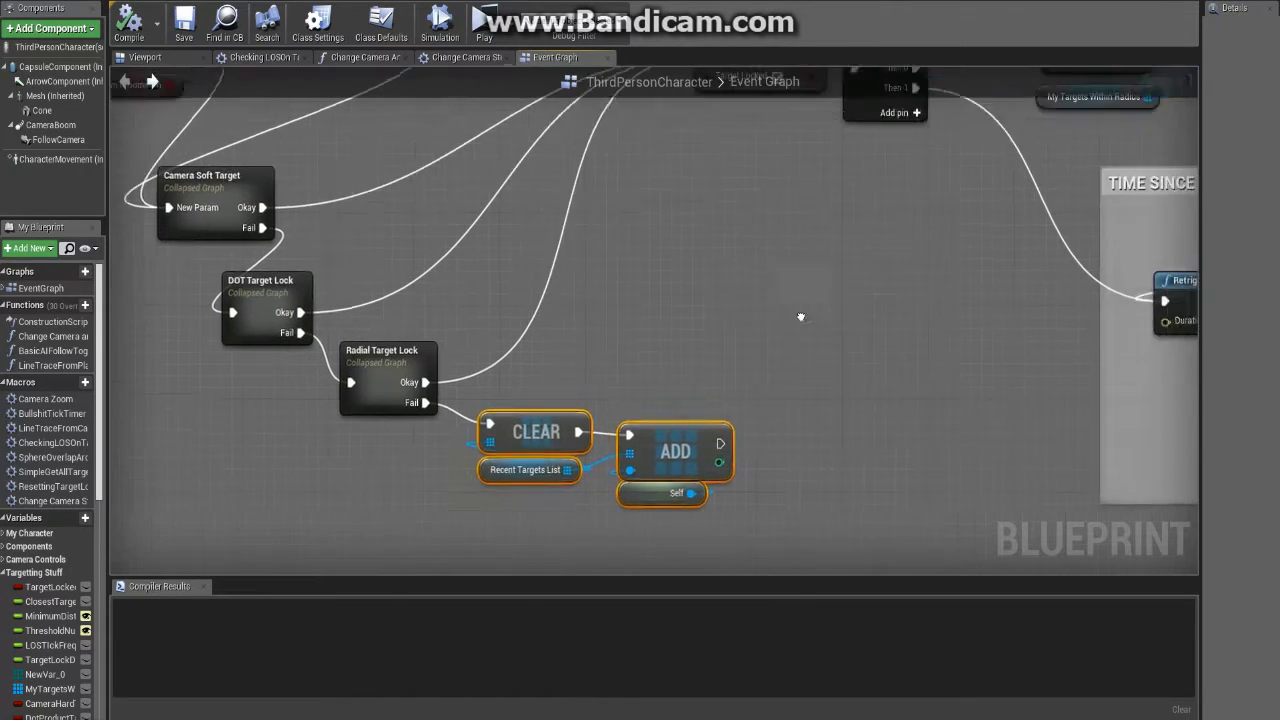
# - Pan the Event Graph to the SET, Sequence and Target Lock ON section
pyautogui.moveTo(800, 317); pyautogui.dragTo(681, 422)
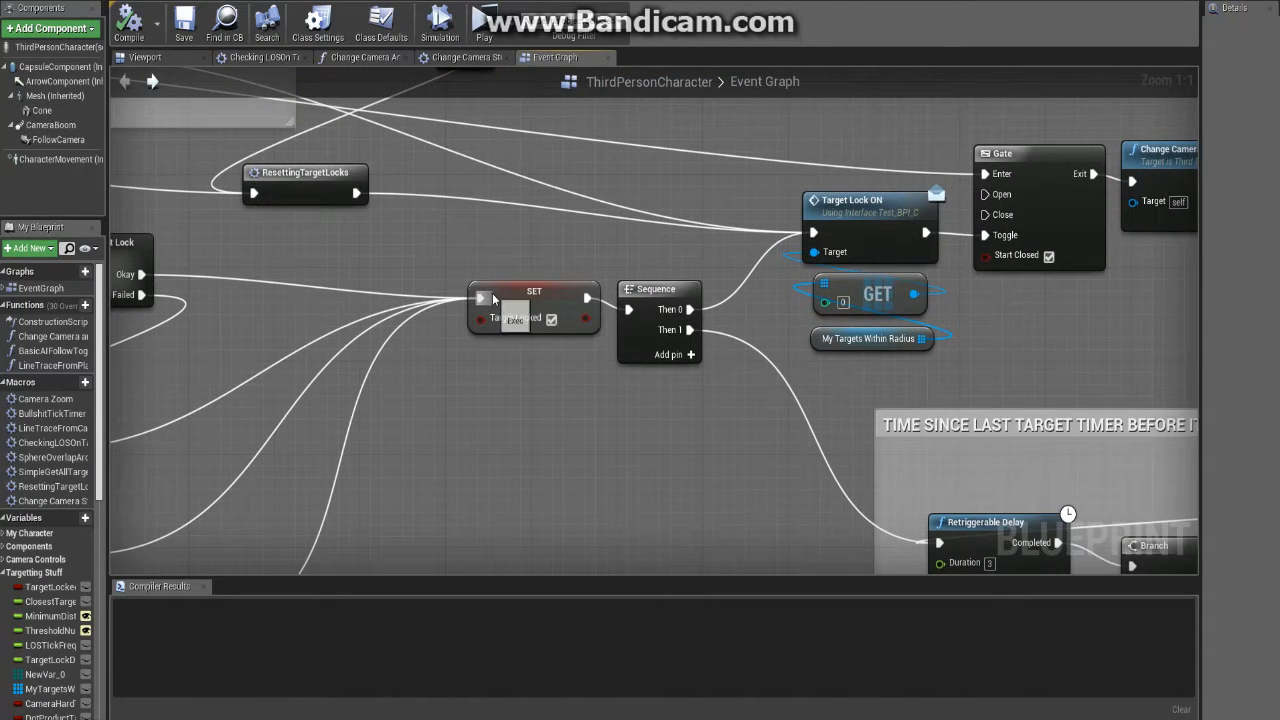
# - View the Retriggerable Delay timer section with Branch, Remove Index and Print String
pyautogui.click(533, 291)
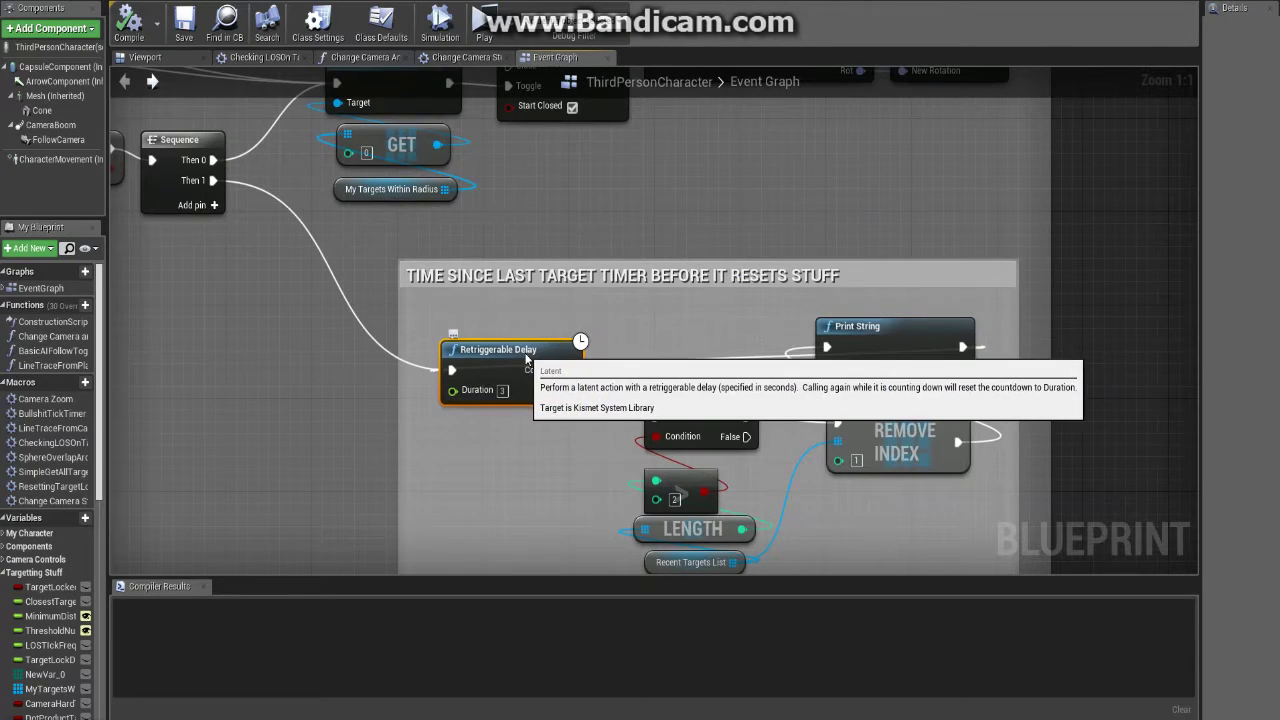
pyautogui.moveTo(592, 320)
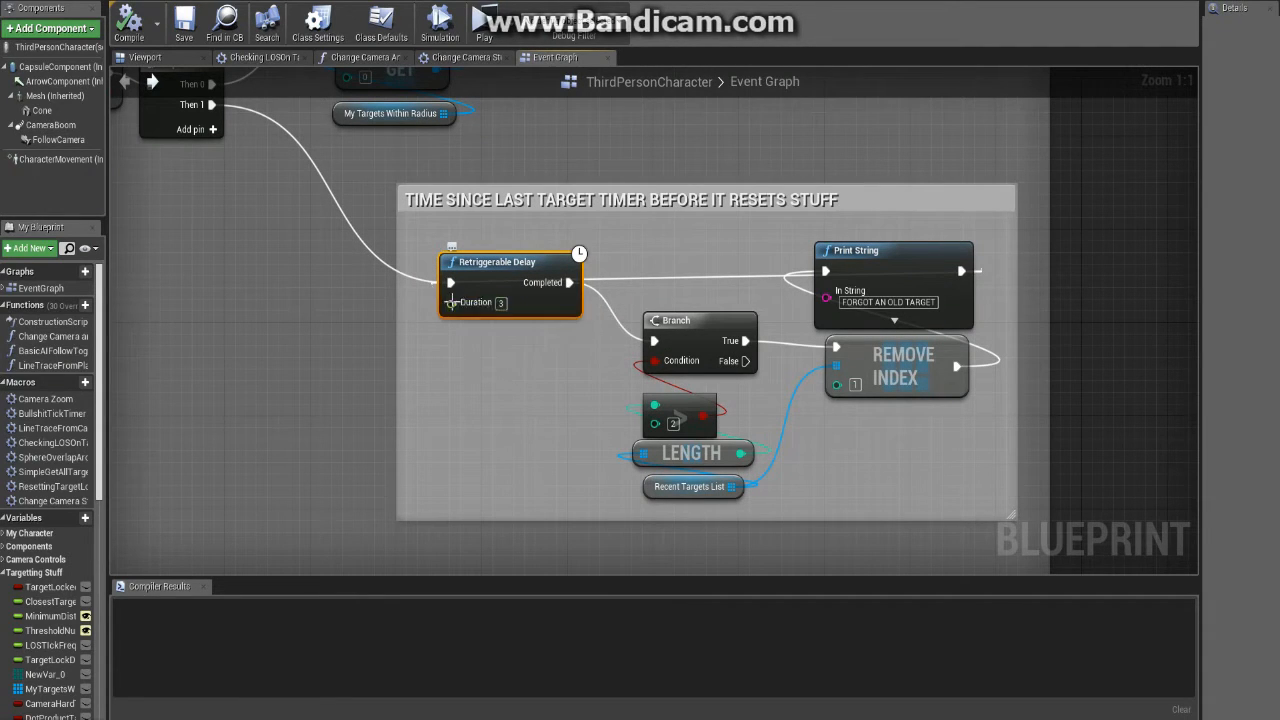
pyautogui.moveTo(555, 402)
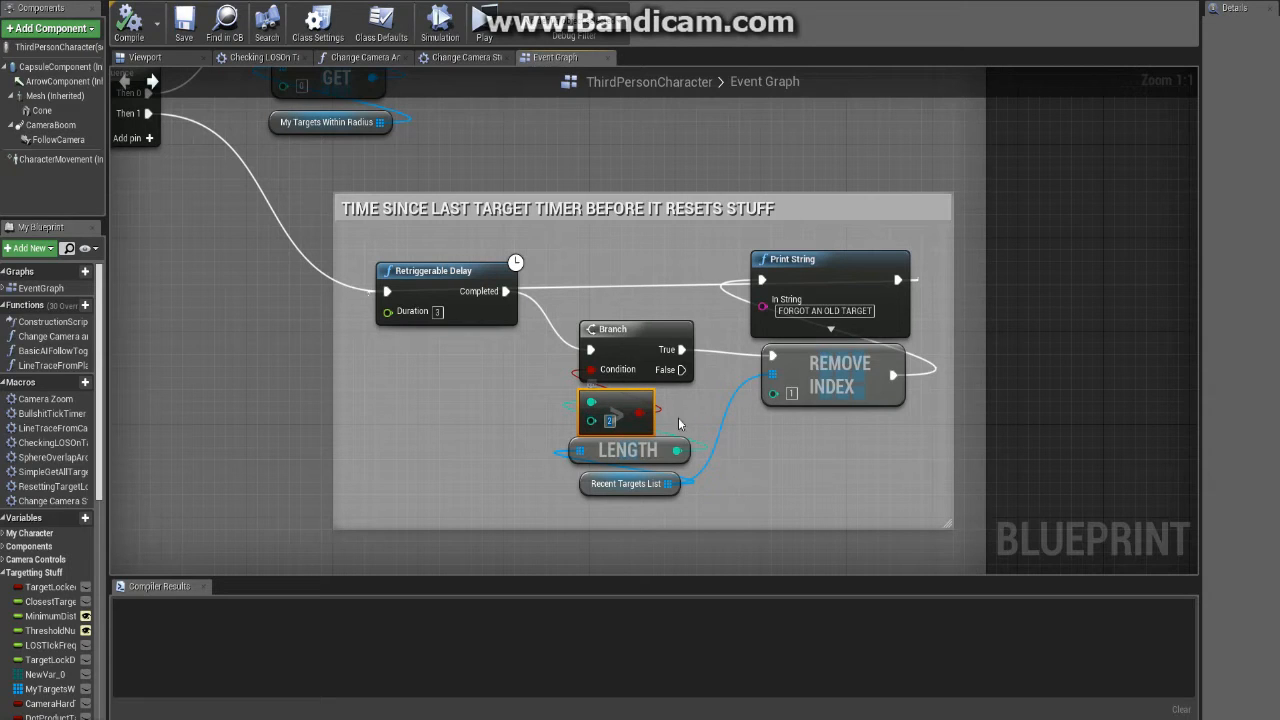
pyautogui.moveTo(620, 420)
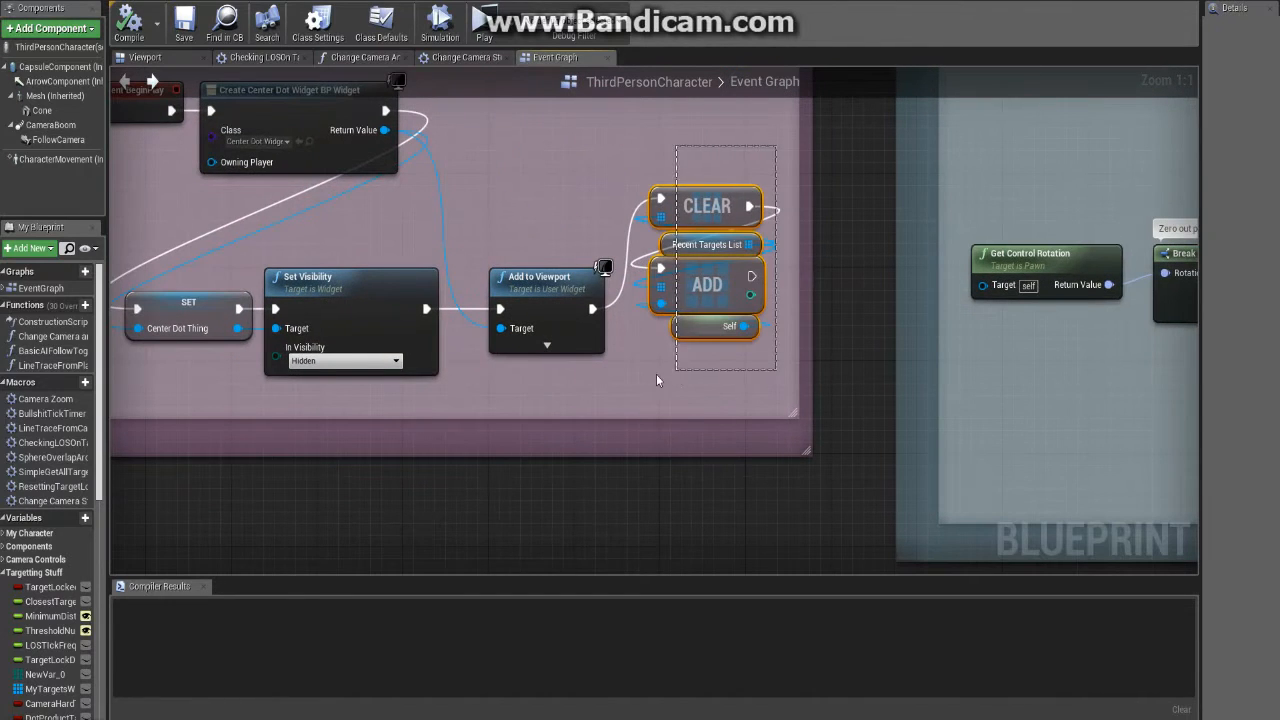
# - Zoom out and back in on the Retriggerable Delay comment box
pyautogui.scroll(-3)
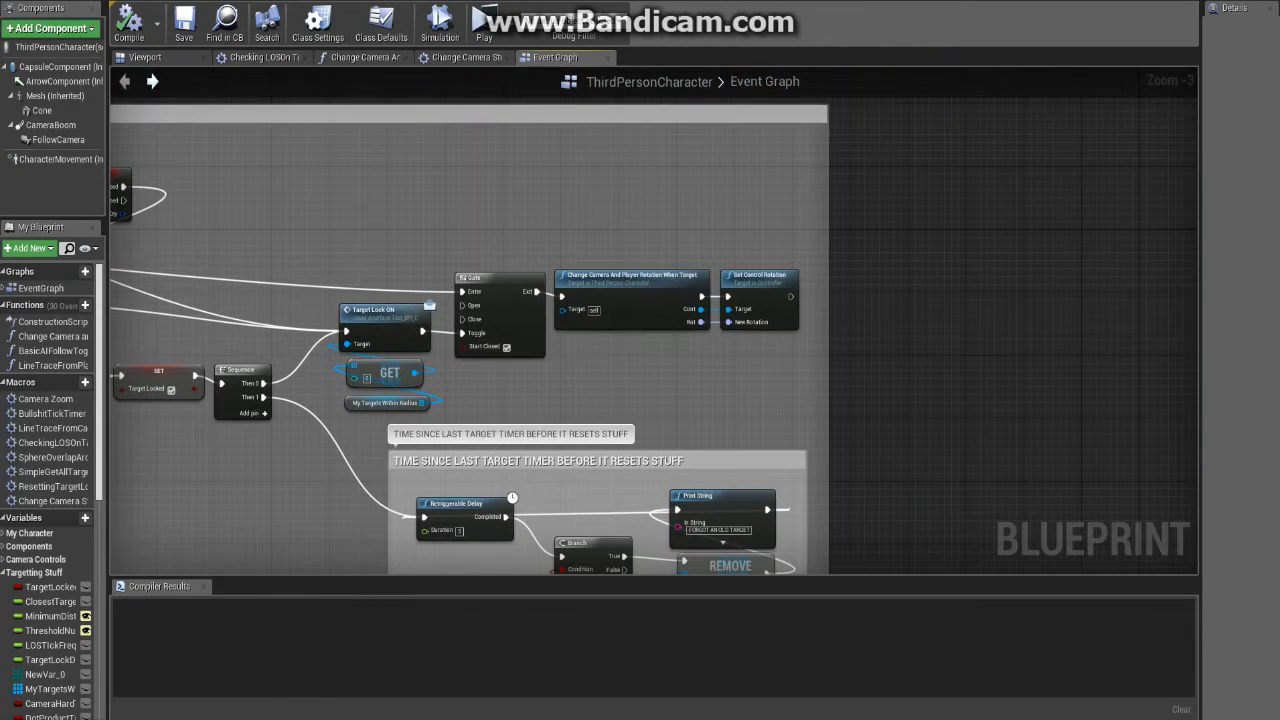
pyautogui.scroll(-3)
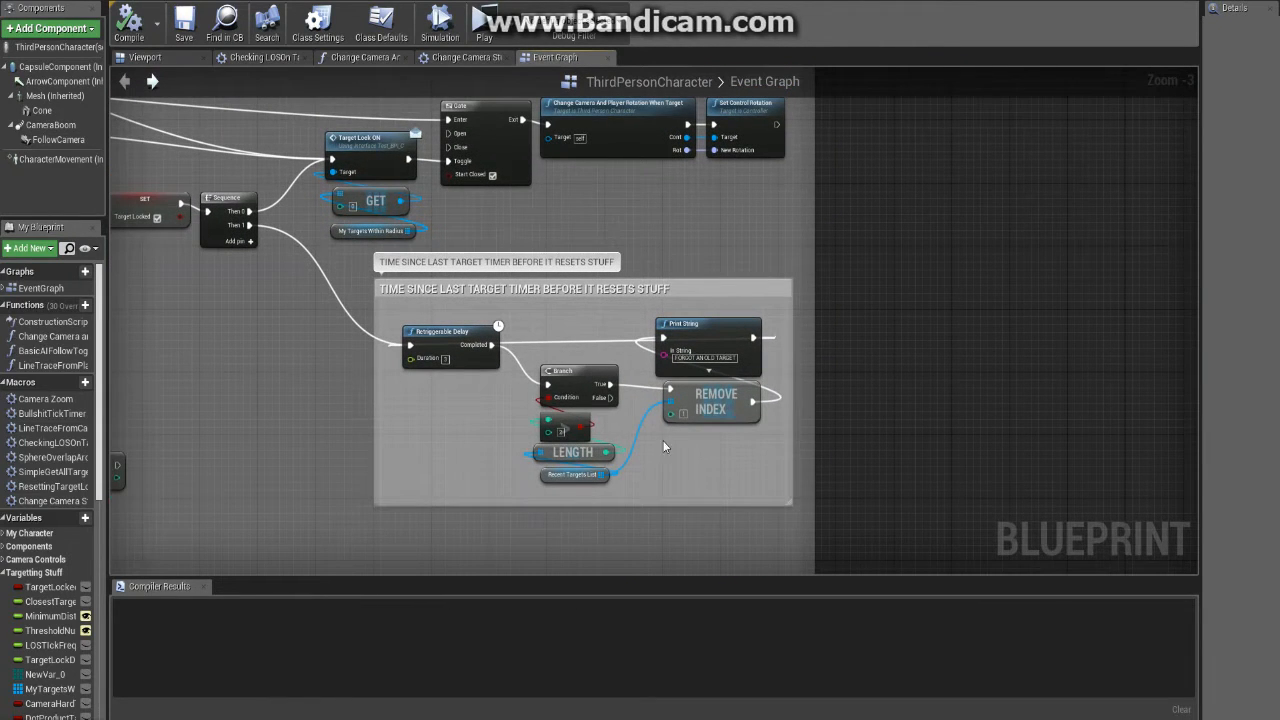
pyautogui.scroll(3)
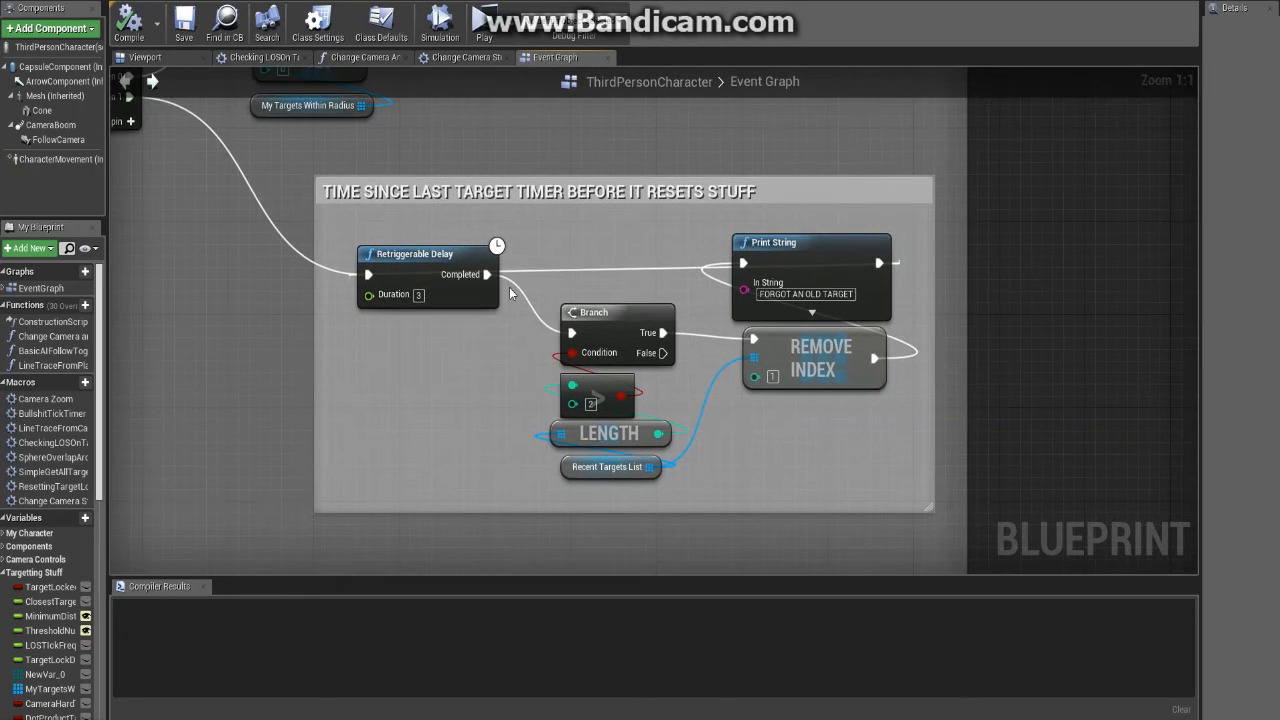
pyautogui.moveTo(590, 404)
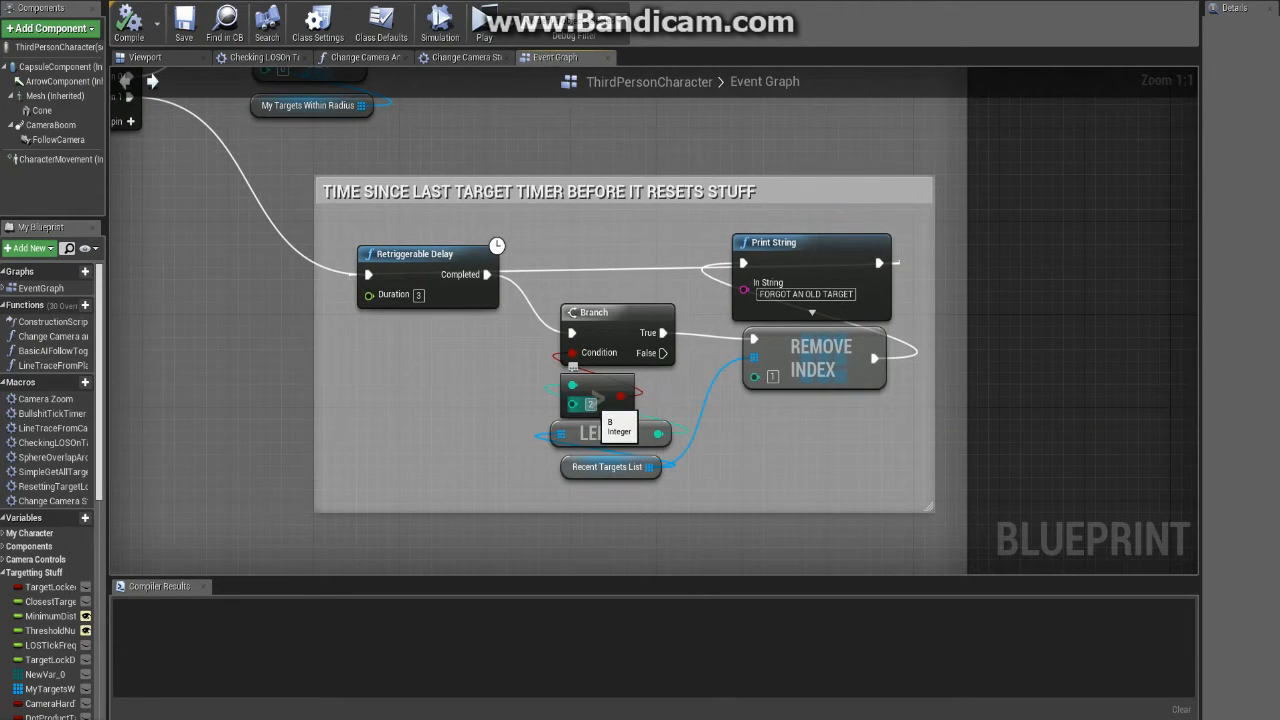
pyautogui.moveTo(615, 473)
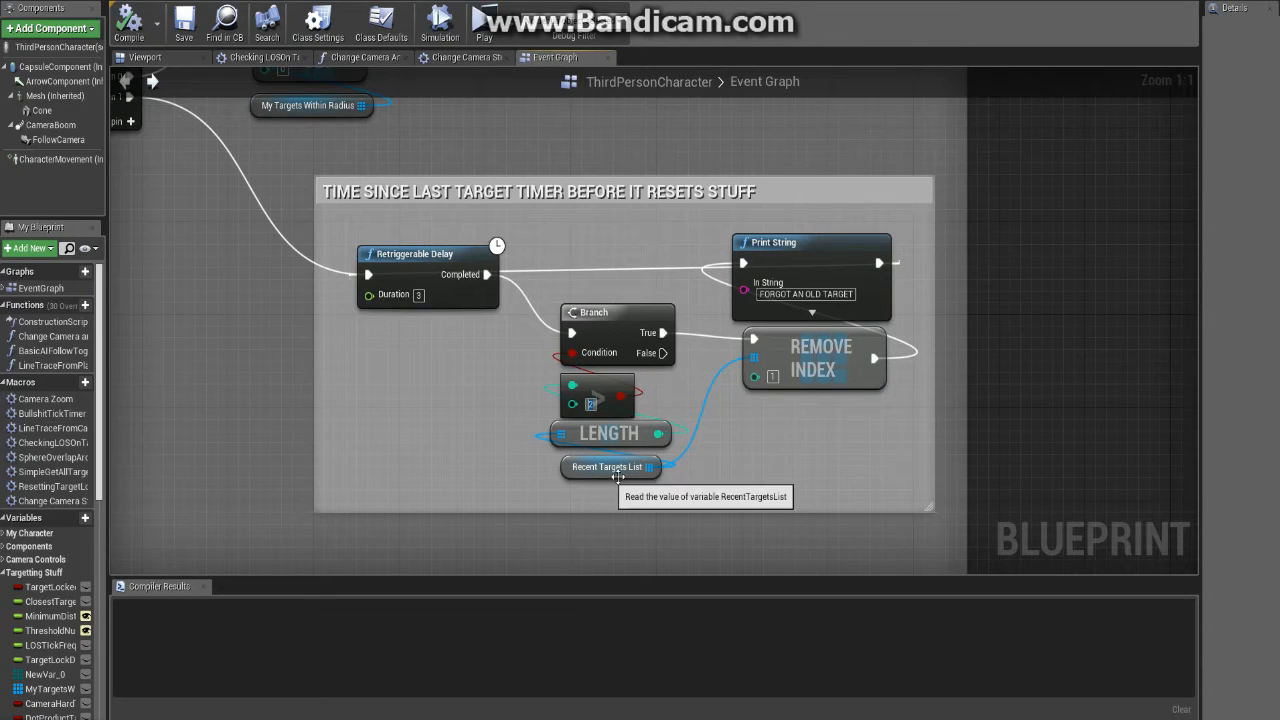
pyautogui.moveTo(650, 395)
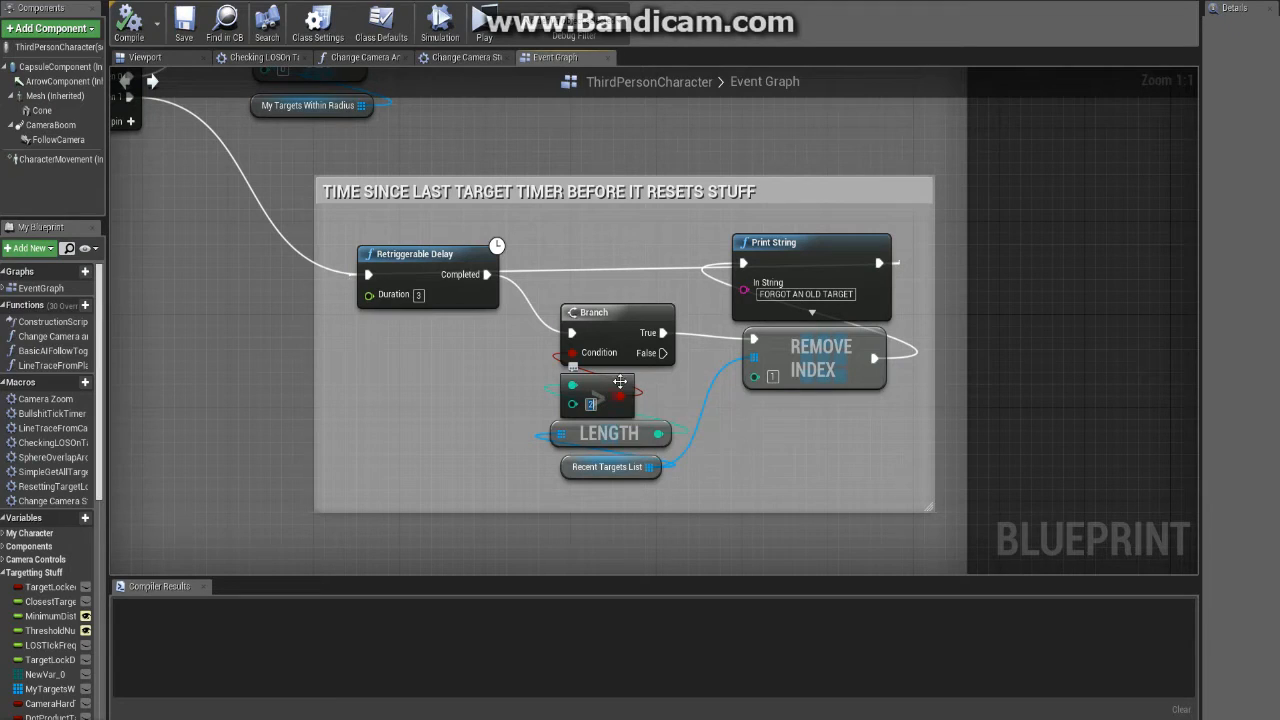
# - Select the timer's branch, length and removal nodes, review the graph, and launch Play
pyautogui.moveTo(548, 230); pyautogui.dragTo(905, 485)
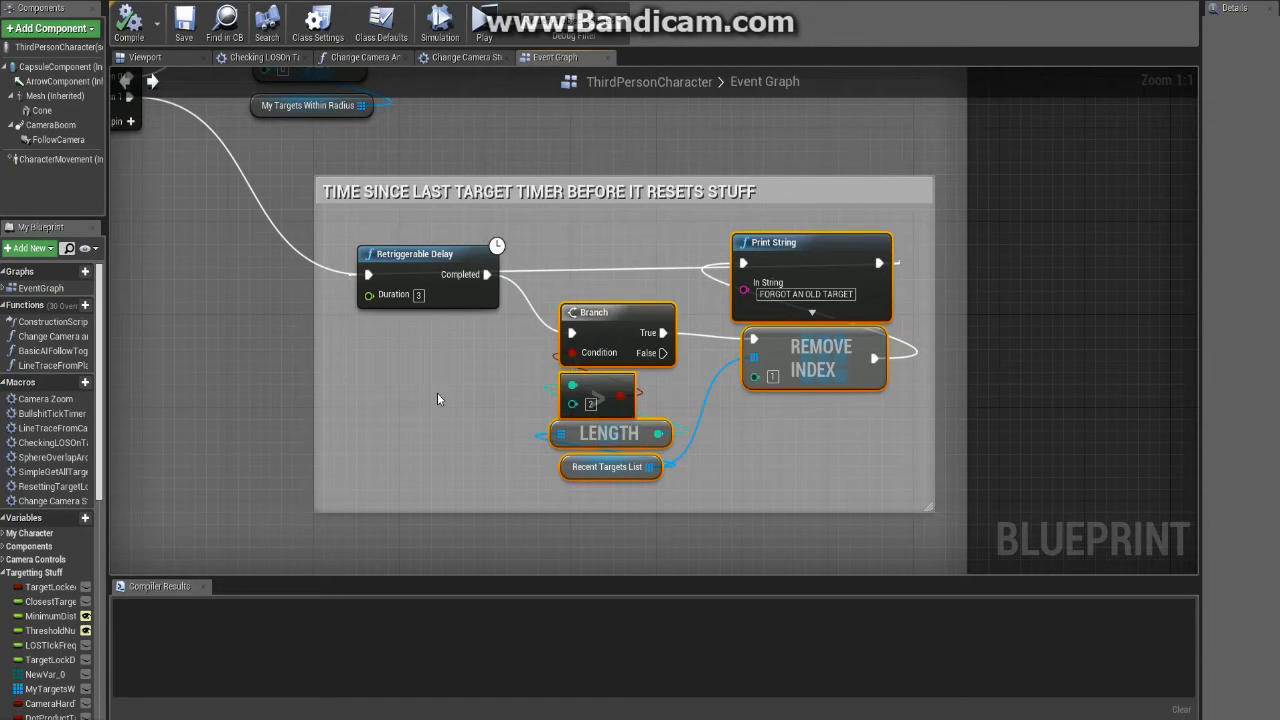
pyautogui.moveTo(528, 388)
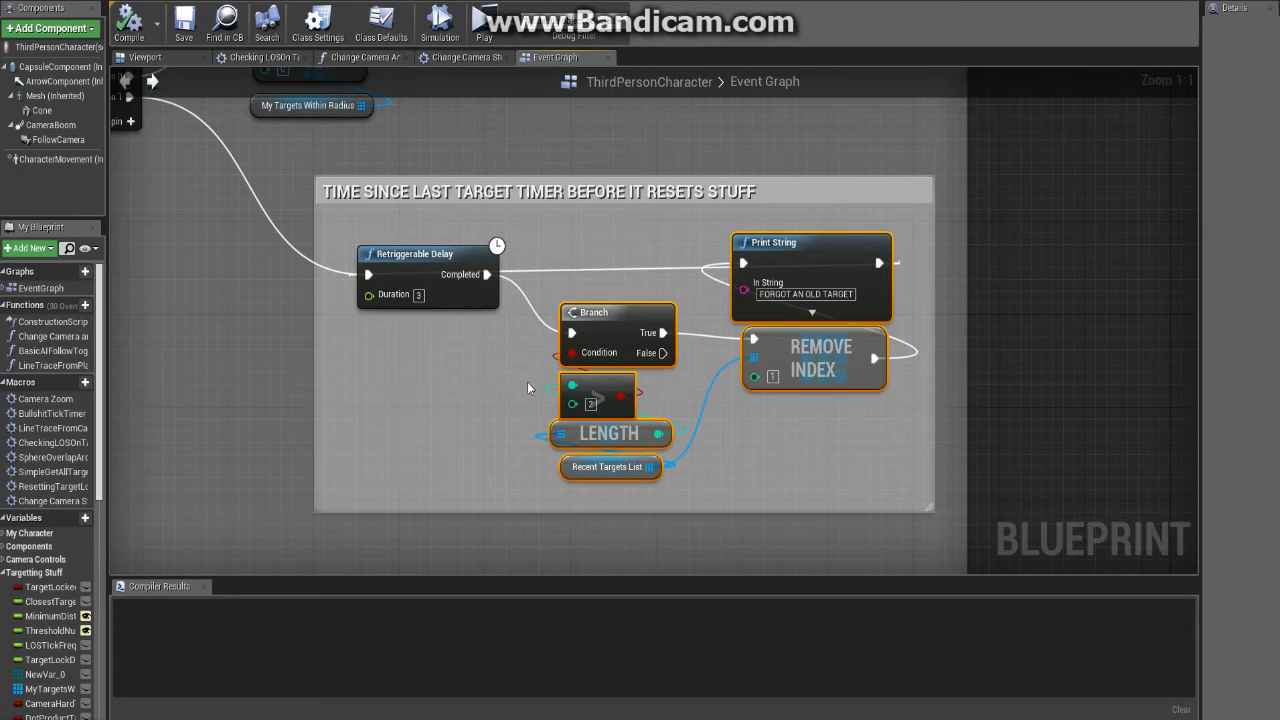
pyautogui.moveTo(525, 420)
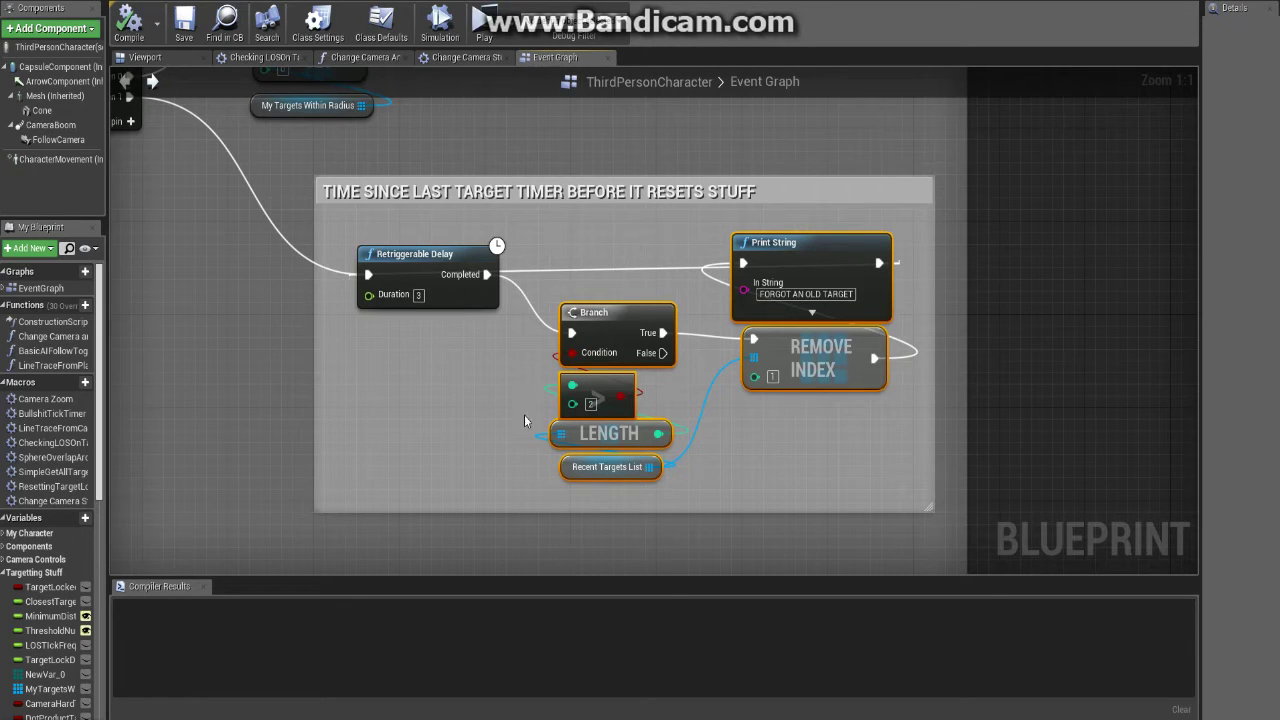
pyautogui.moveTo(408, 405)
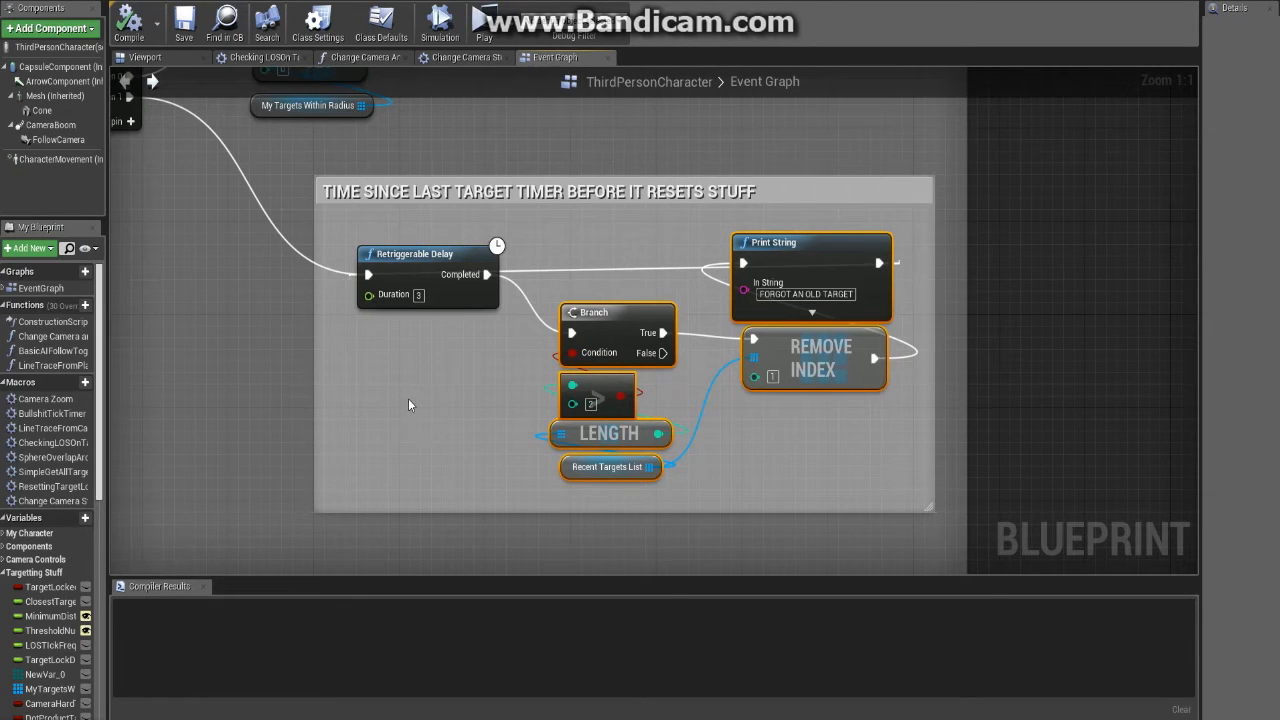
pyautogui.moveTo(491, 391)
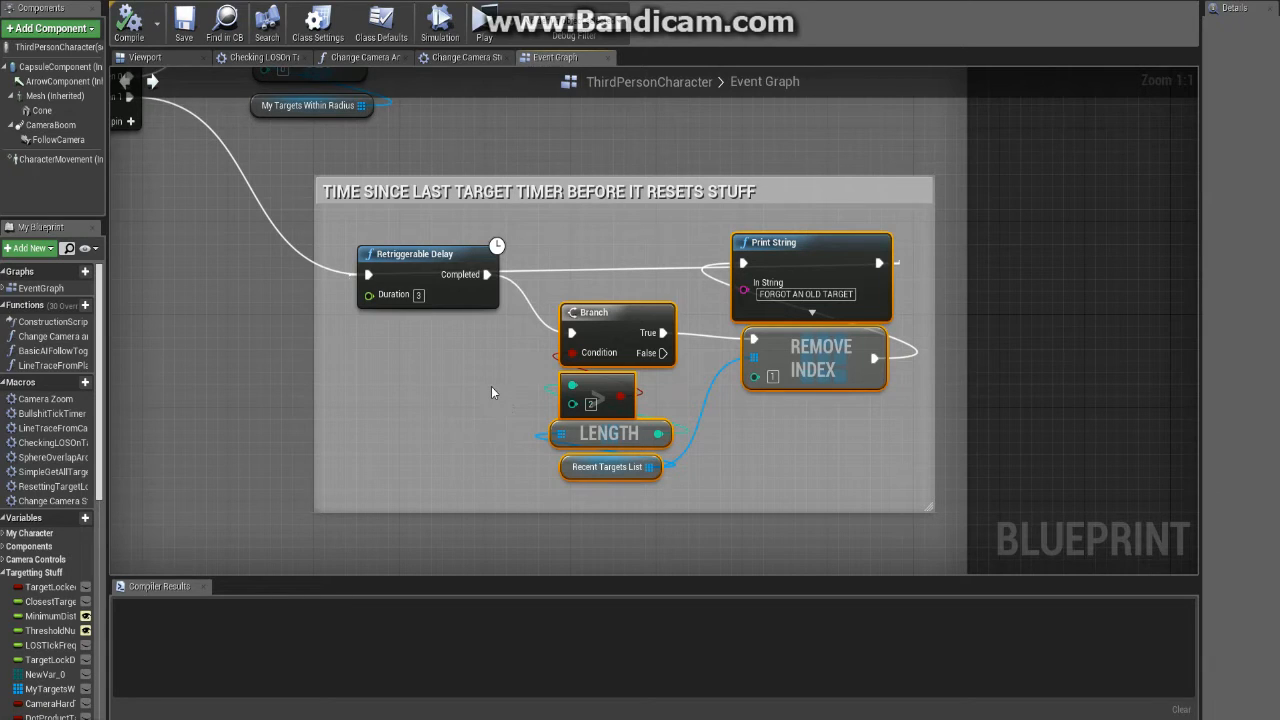
pyautogui.moveTo(509, 338)
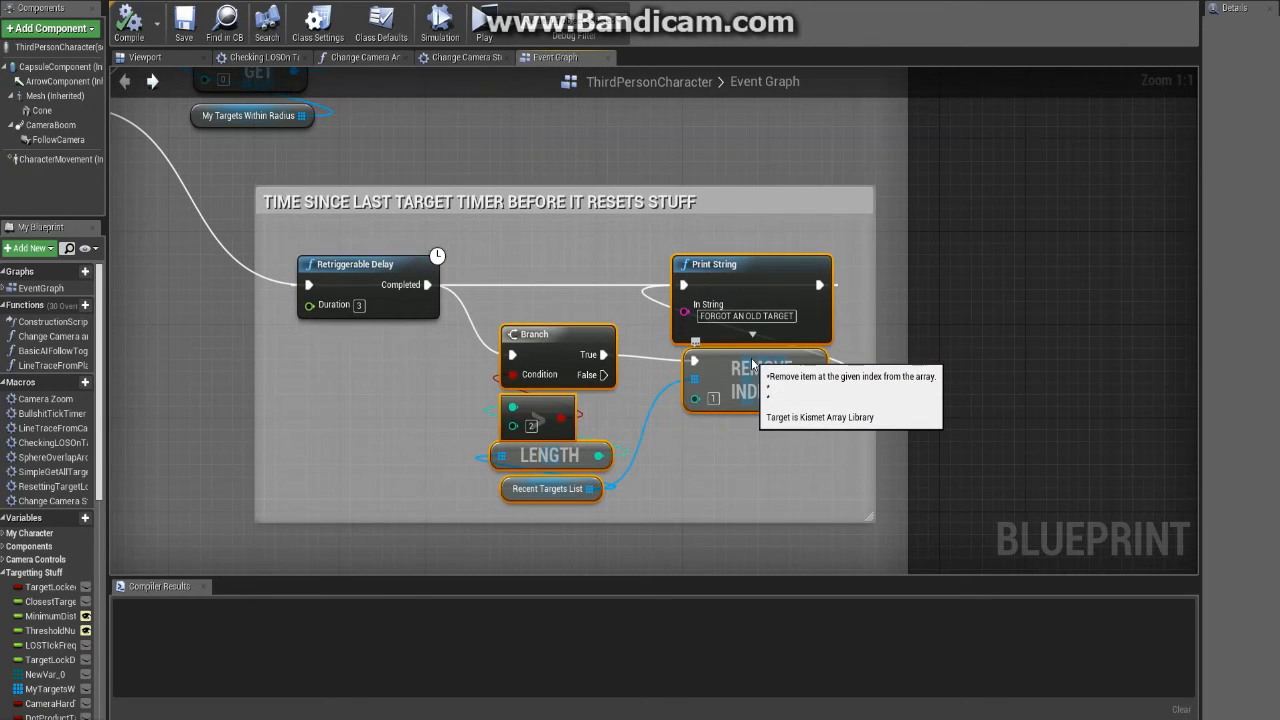
pyautogui.moveTo(711, 399)
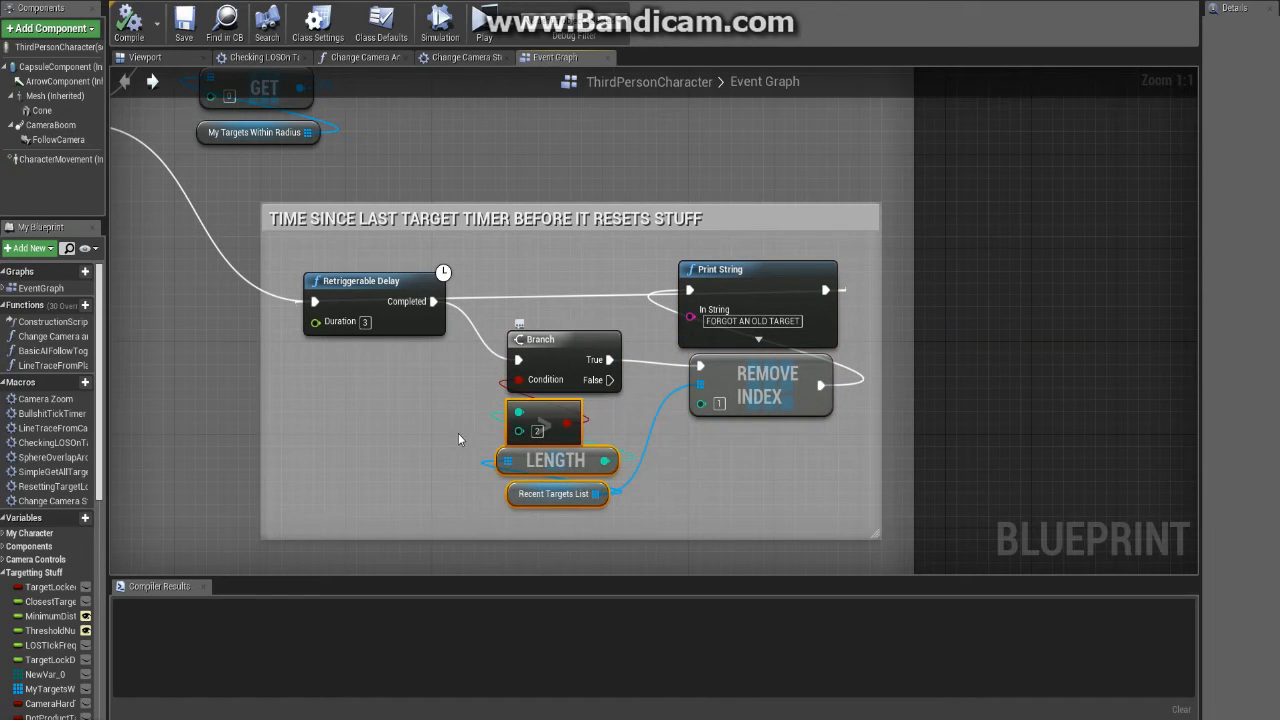
pyautogui.scroll(-3)
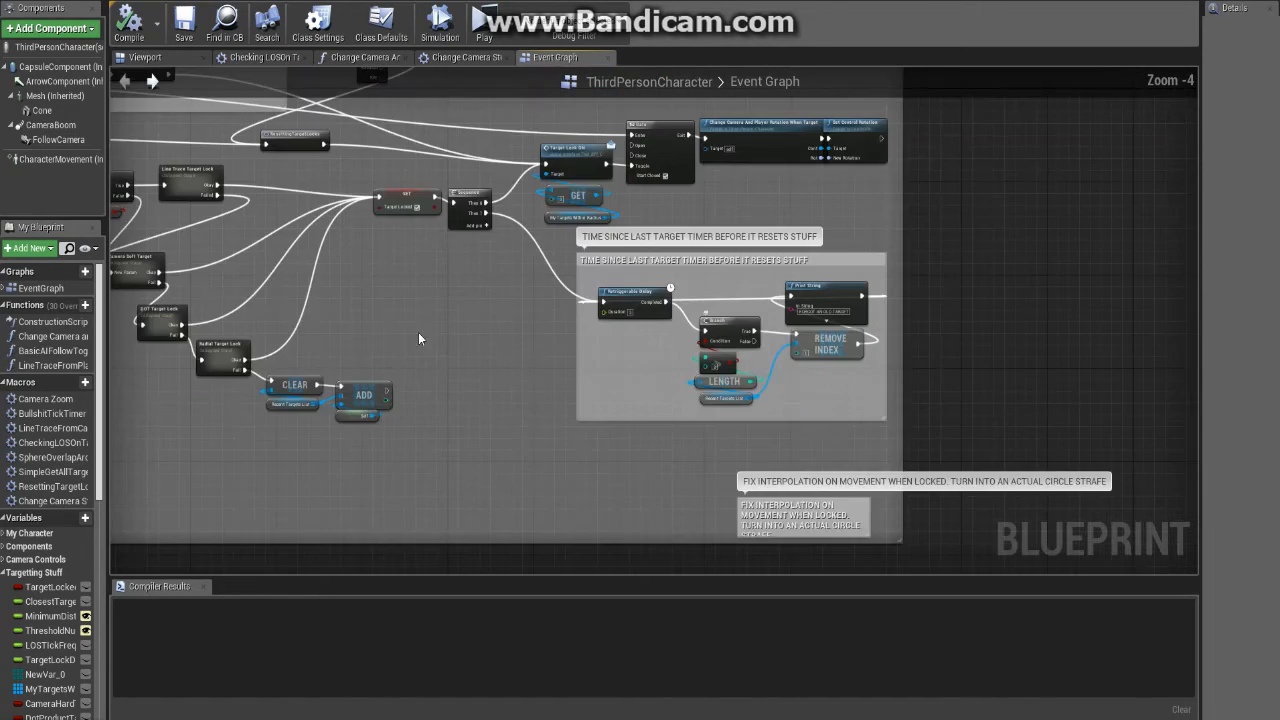
pyautogui.moveTo(420, 340); pyautogui.dragTo(632, 347)
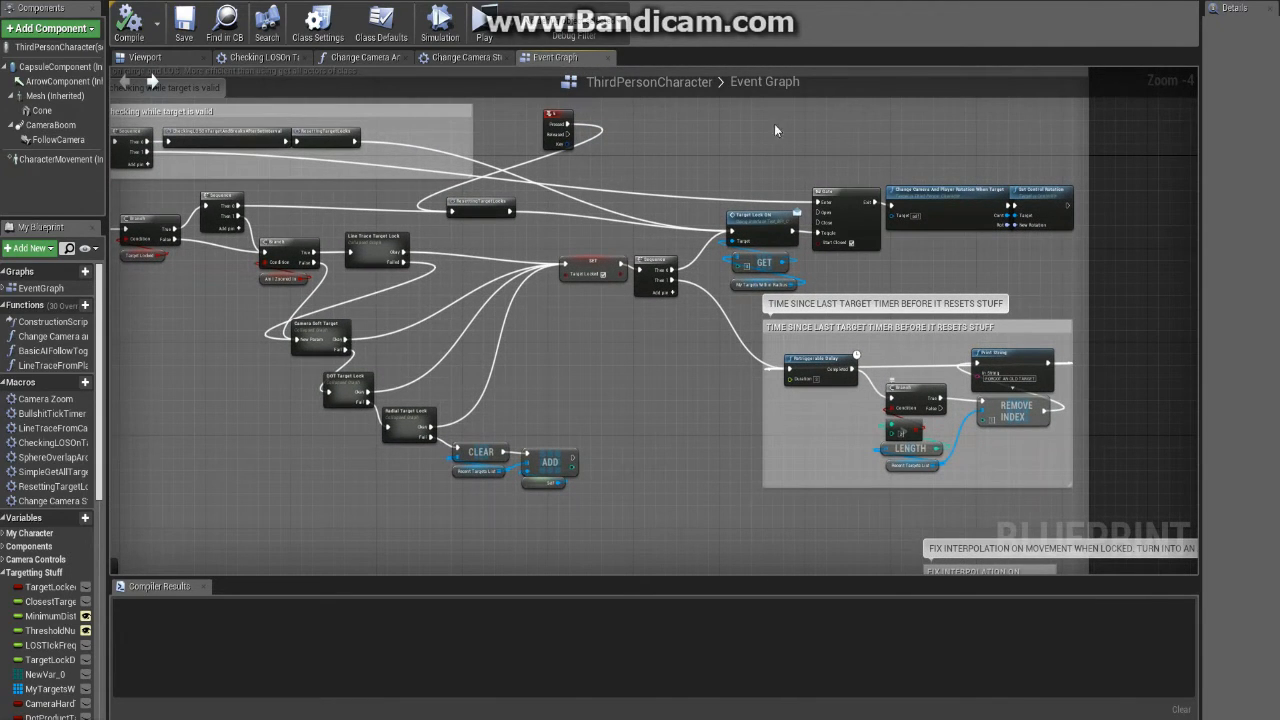
pyautogui.click(484, 20)
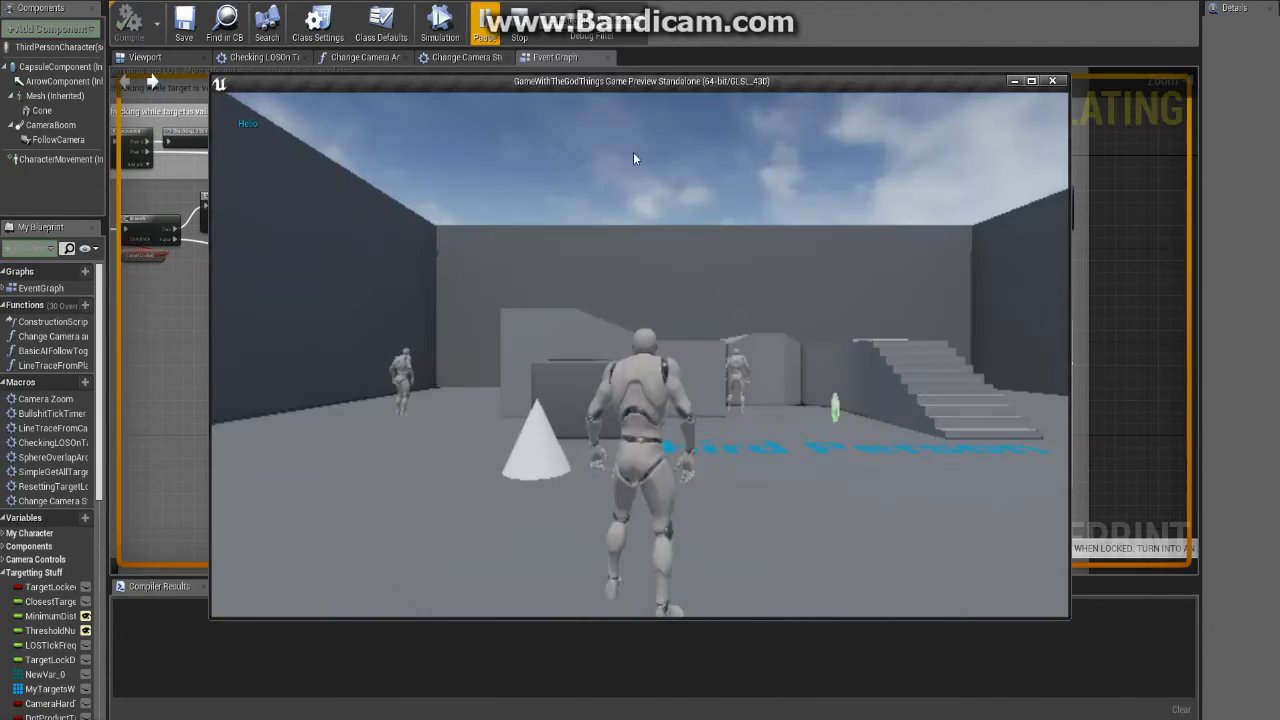